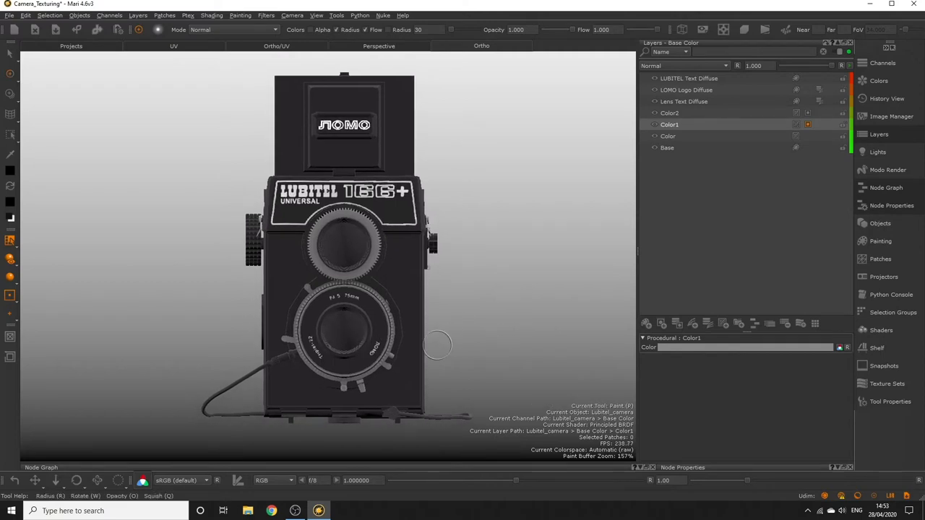
Step: View the Lubitel 166B reference photo from the camera assets folder in Photos
left_click(249, 512)
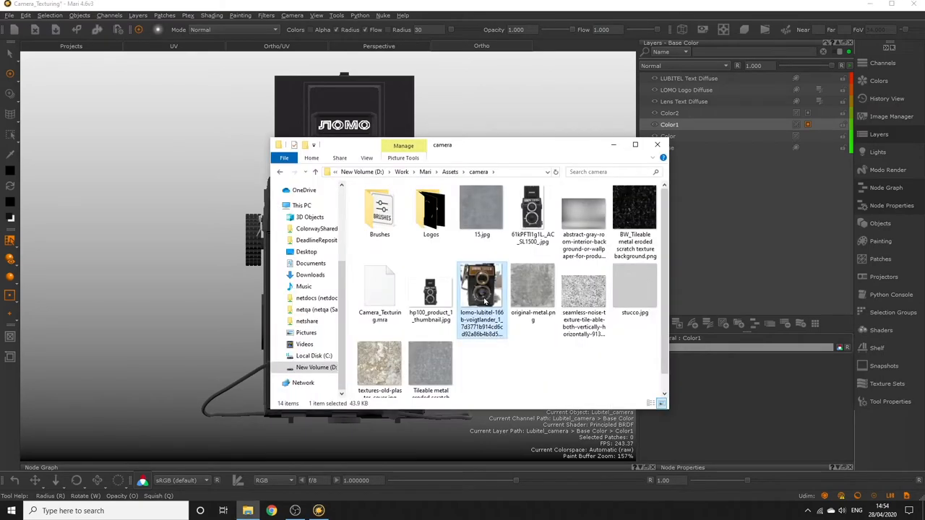
double_click(482, 286)
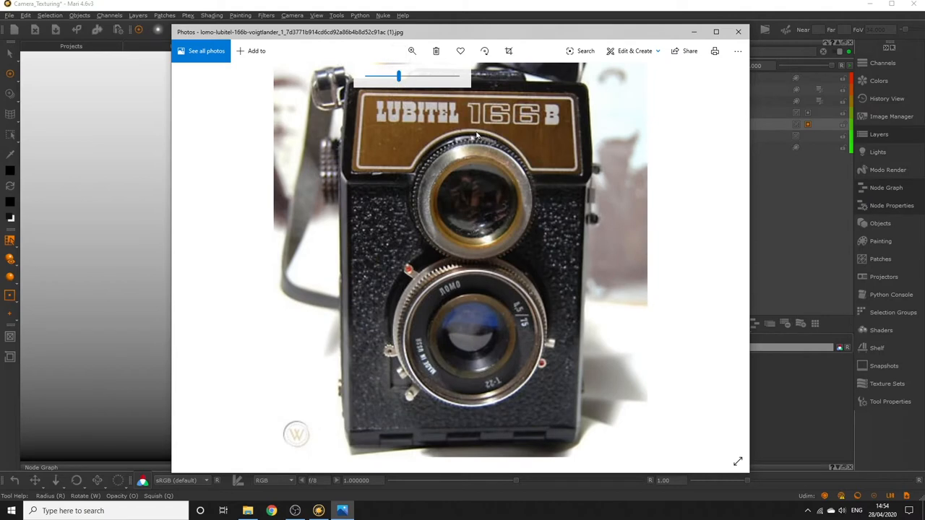
mouse_move(439, 242)
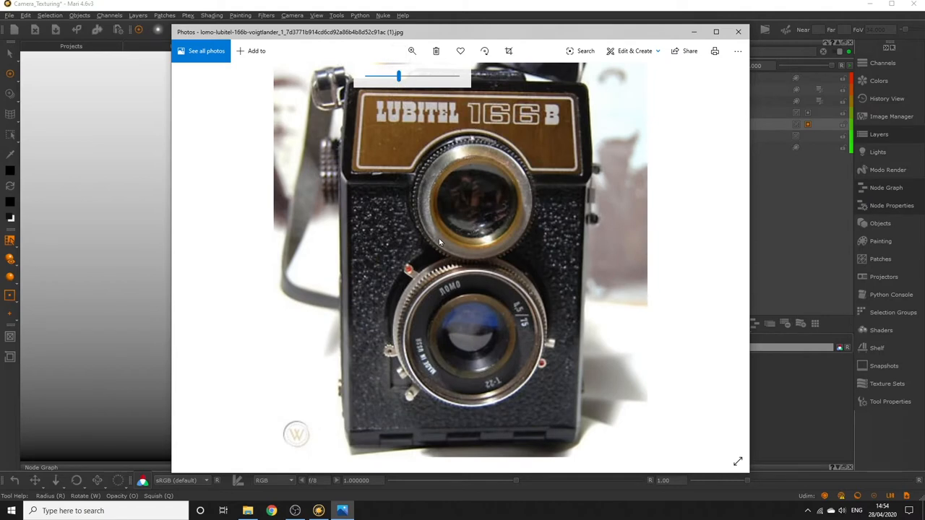
mouse_move(434, 157)
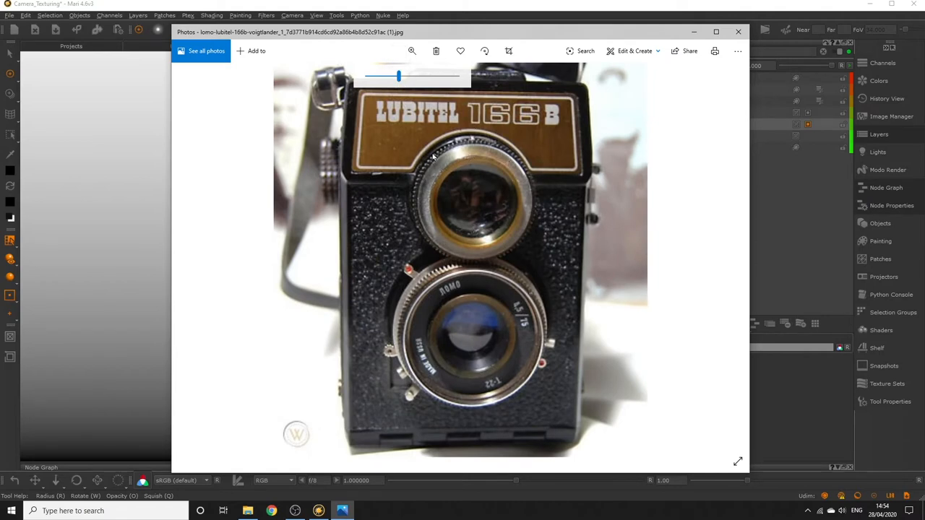
mouse_move(361, 94)
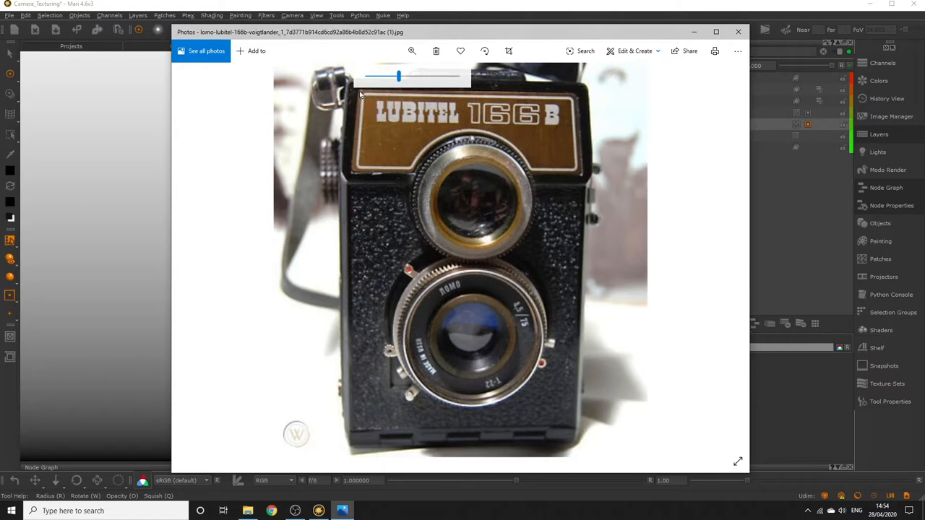
mouse_move(470, 104)
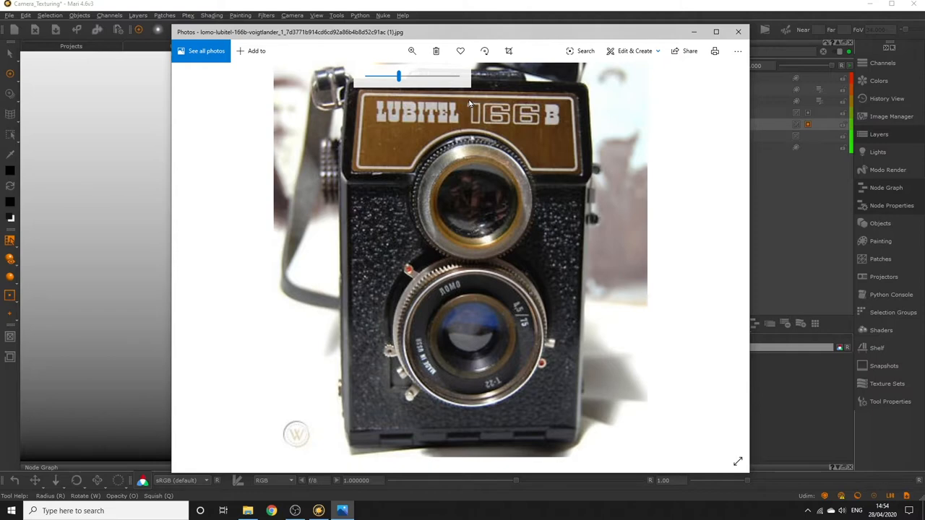
left_click_drag(399, 75, 393, 75)
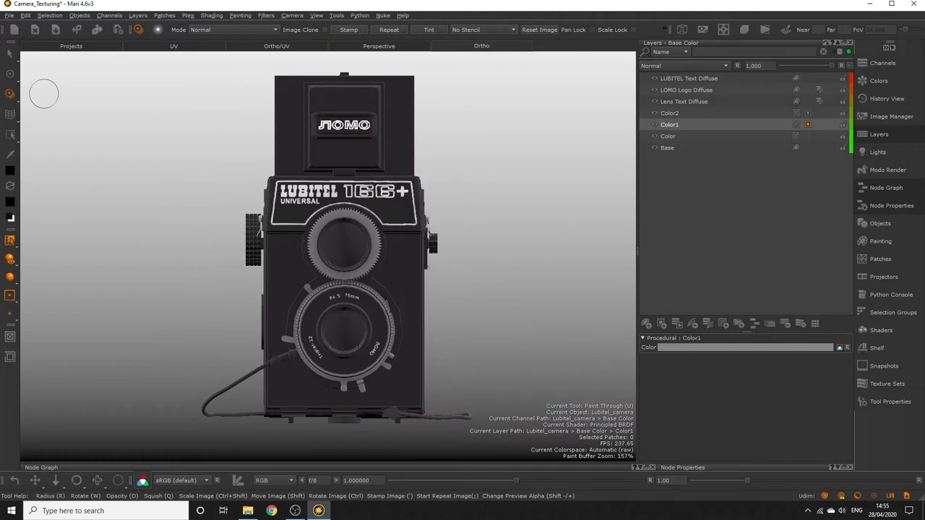
left_click(79, 14)
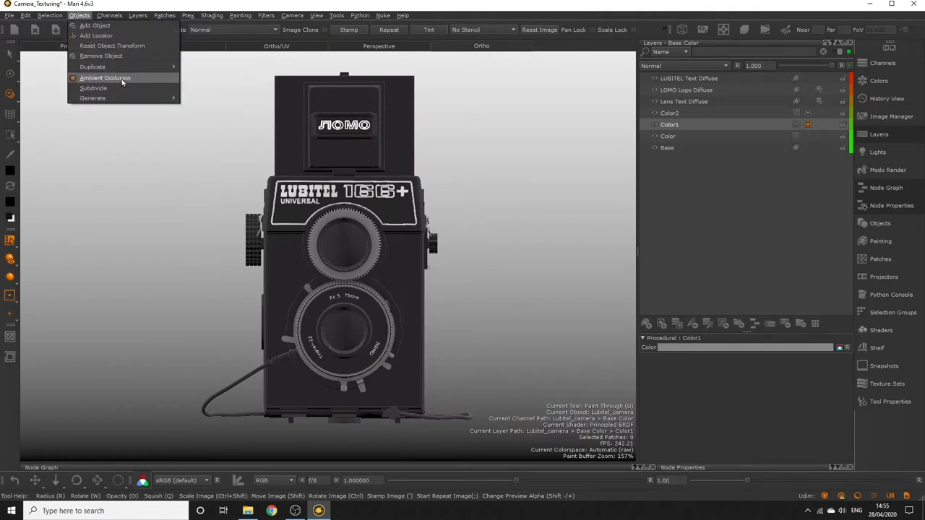
left_click(104, 78)
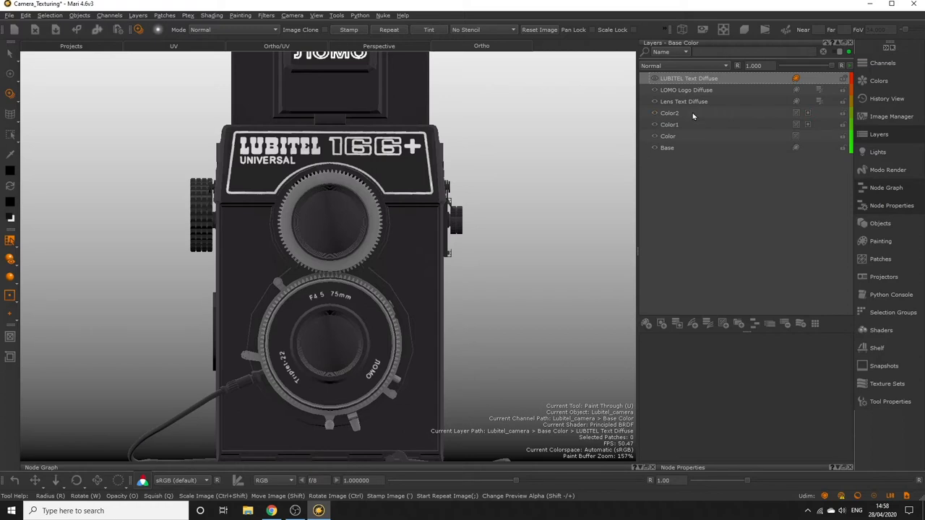
Step: Group the Color1 layer and rename the new group for the lens metal layers
left_click(667, 125)
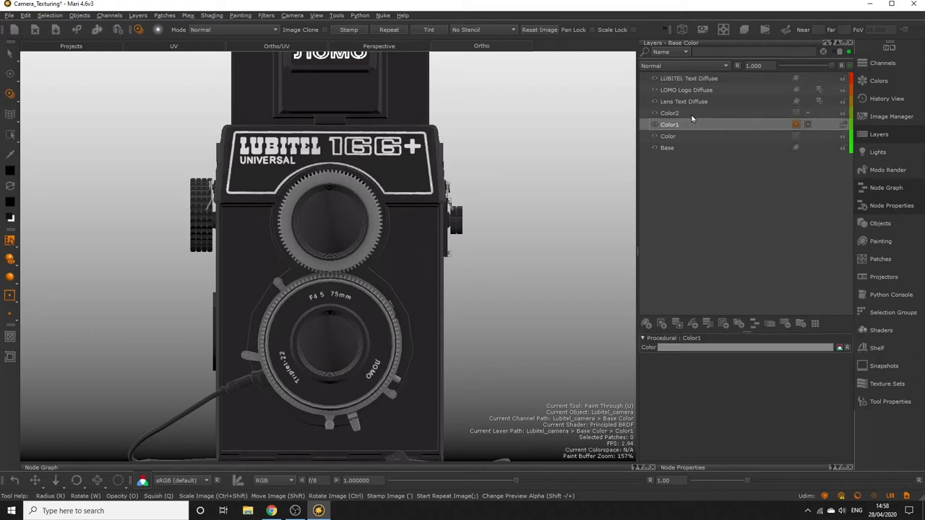
mouse_move(690, 118)
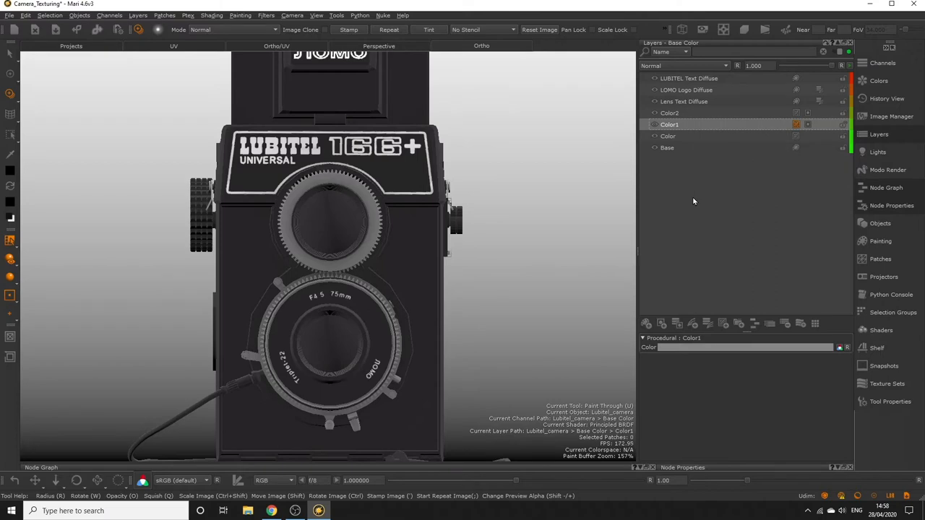
mouse_move(754, 312)
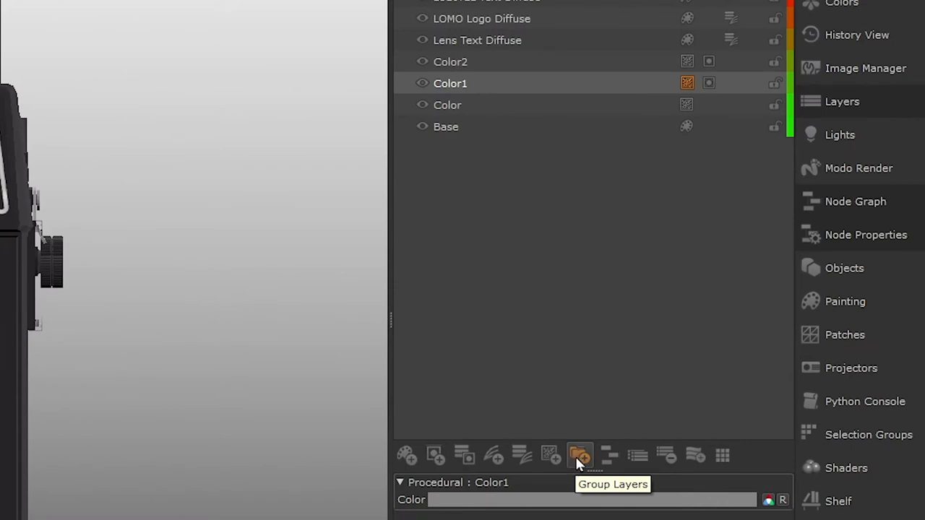
left_click(581, 454)
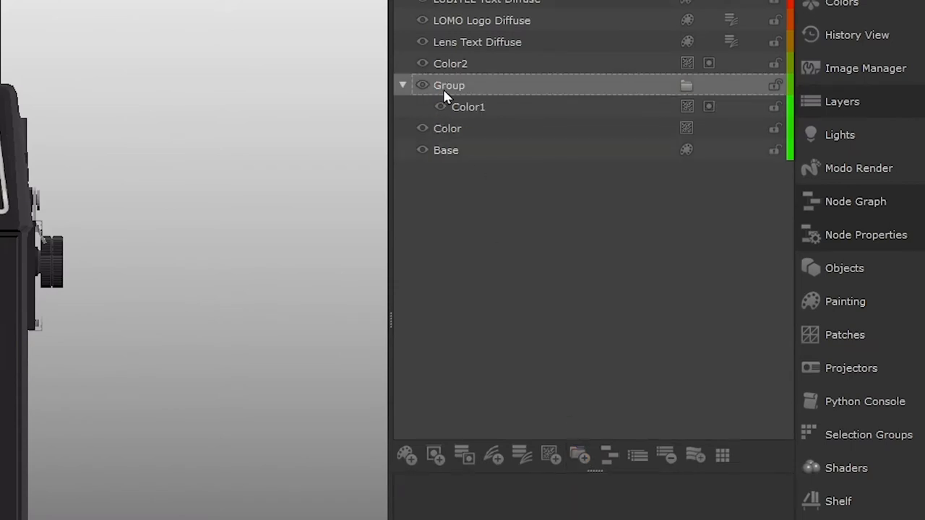
double_click(450, 84)
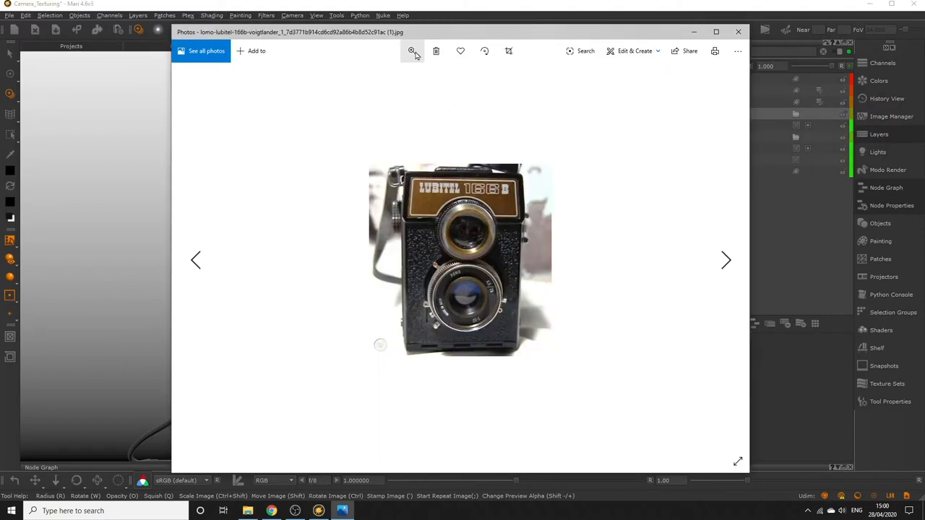
Step: Add a flat Color layer in LENS METAL and rename it Lens Metal Lighter Color
left_click(411, 51)
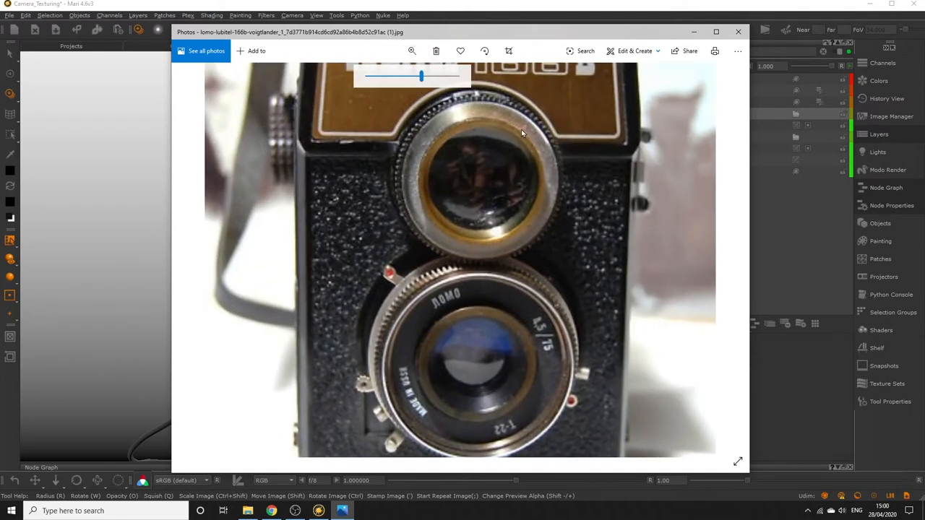
mouse_move(545, 188)
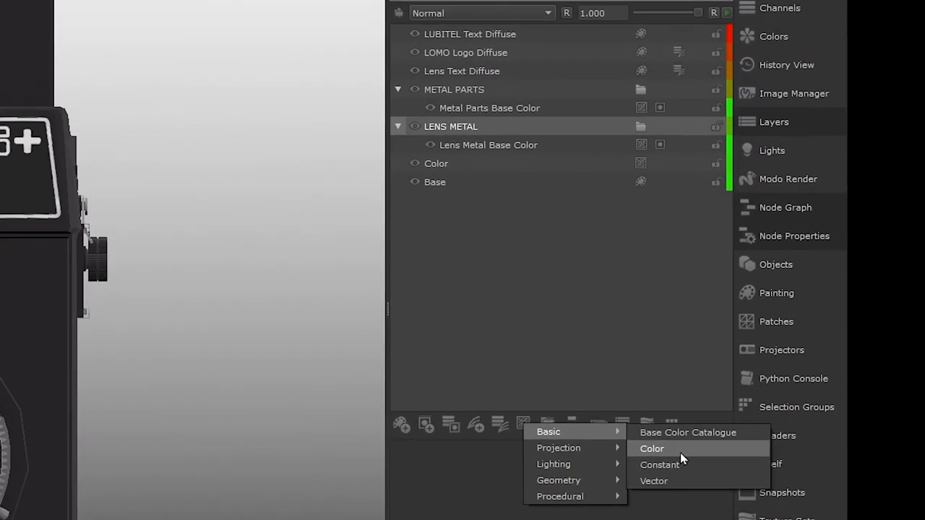
left_click(651, 448)
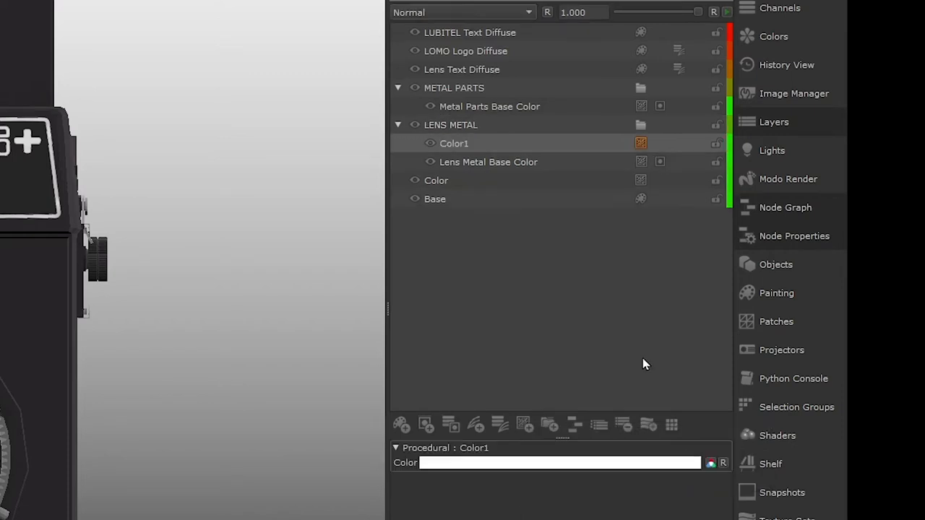
double_click(454, 143)
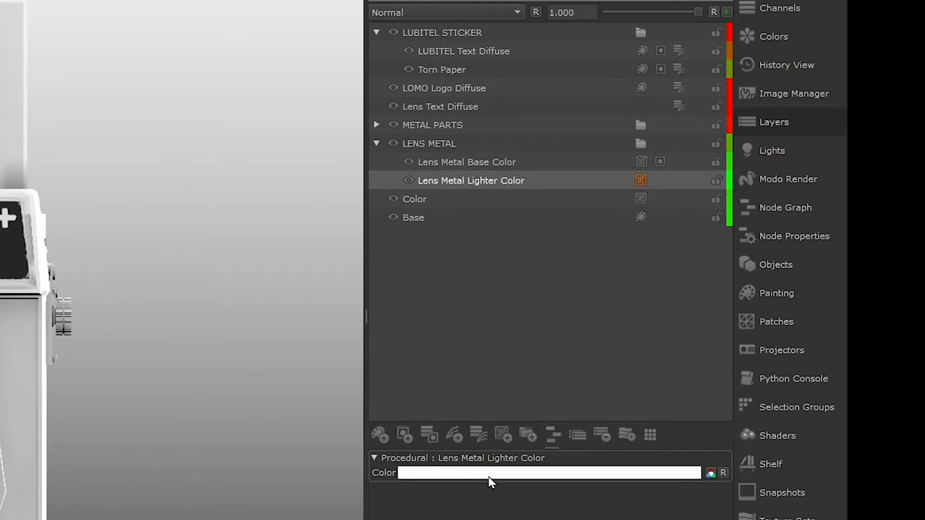
Step: Set the Lens Metal Lighter Color swatch to a light grey of value 85 (0.850)
left_click(547, 472)
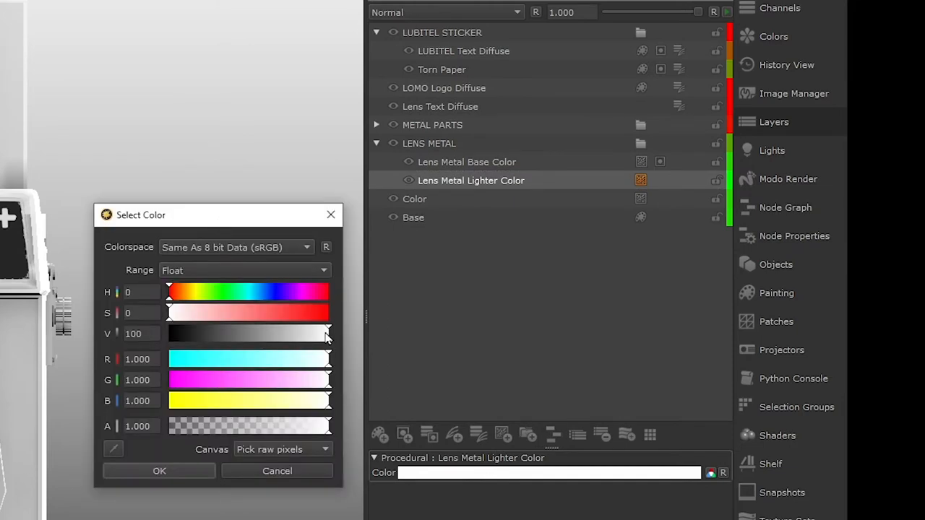
left_click_drag(325, 333, 282, 332)
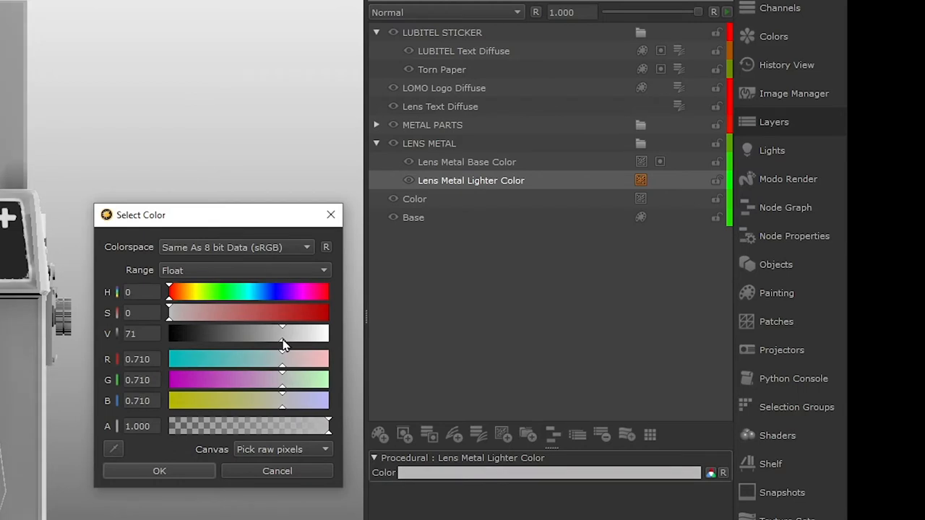
left_click_drag(282, 343, 298, 344)
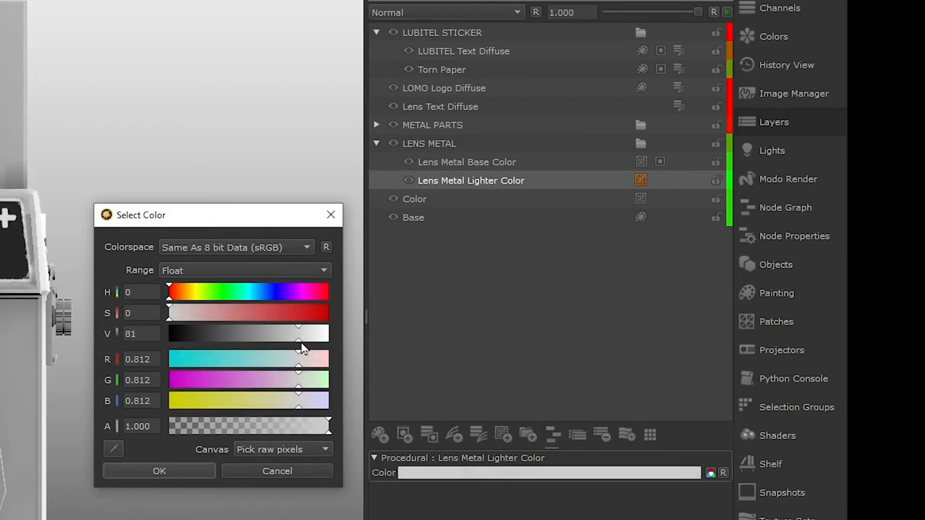
left_click_drag(298, 345, 303, 345)
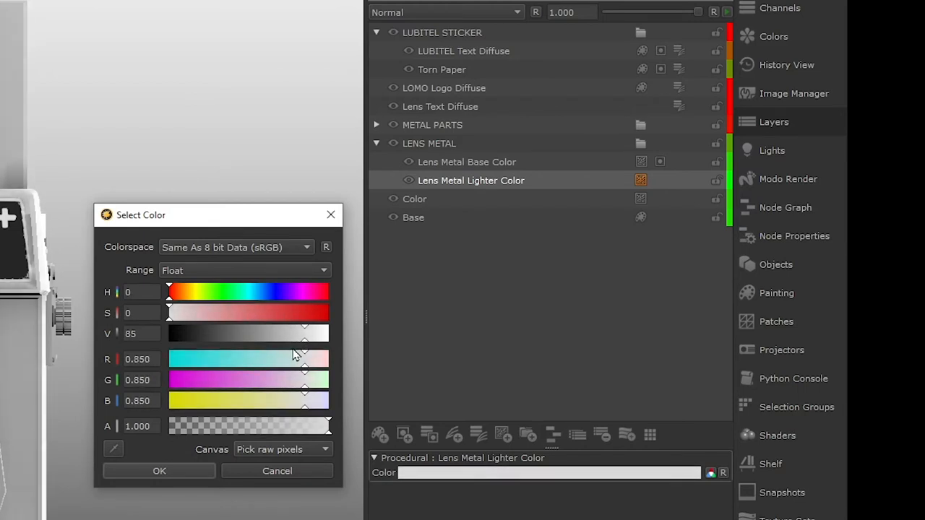
mouse_move(283, 354)
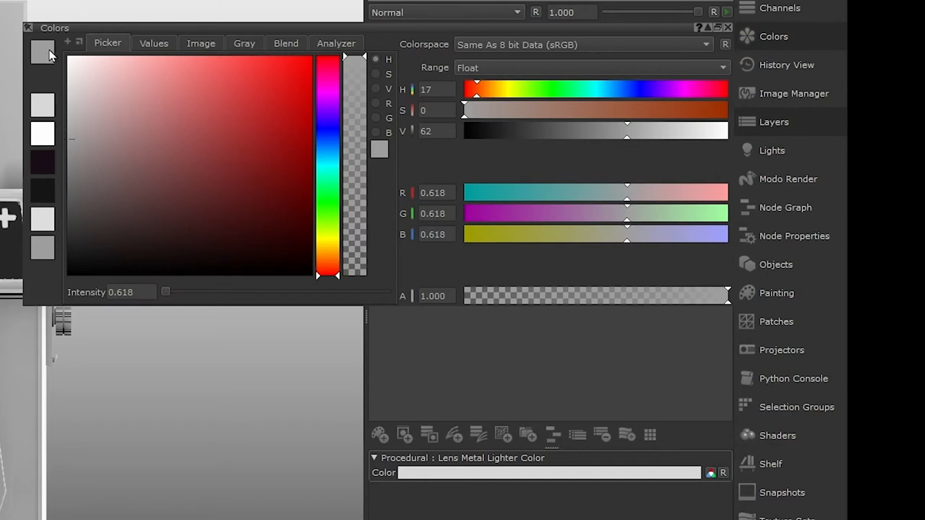
mouse_move(64, 51)
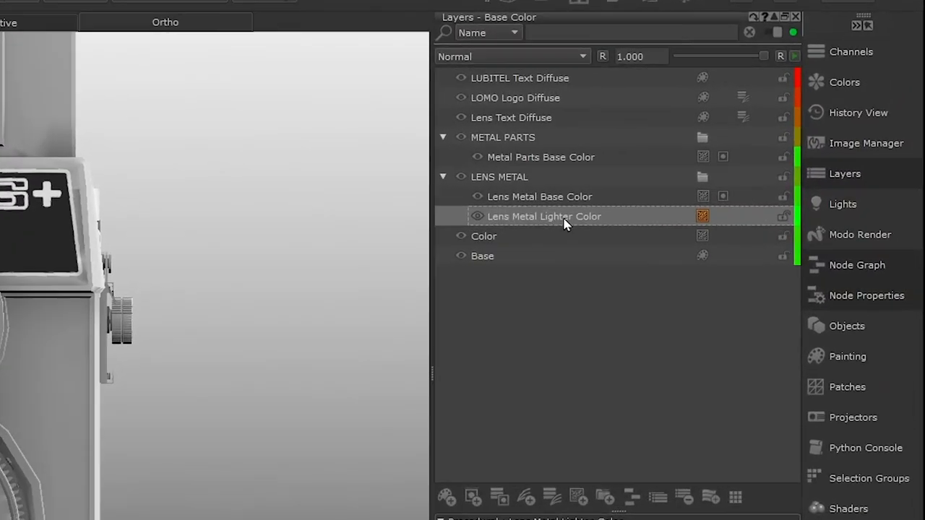
Step: Mask Lens Metal Lighter Color to the patch selection, then select Lens Metal Base Color
right_click(544, 217)
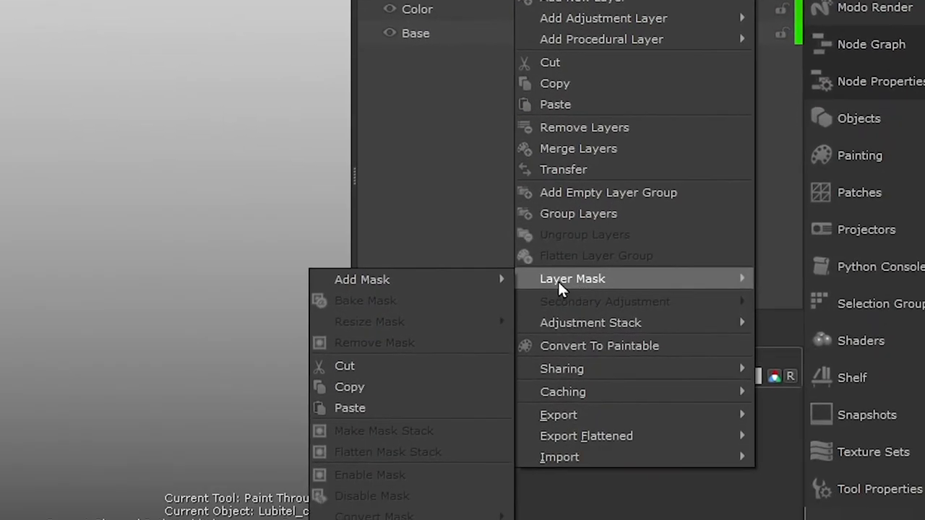
mouse_move(361, 280)
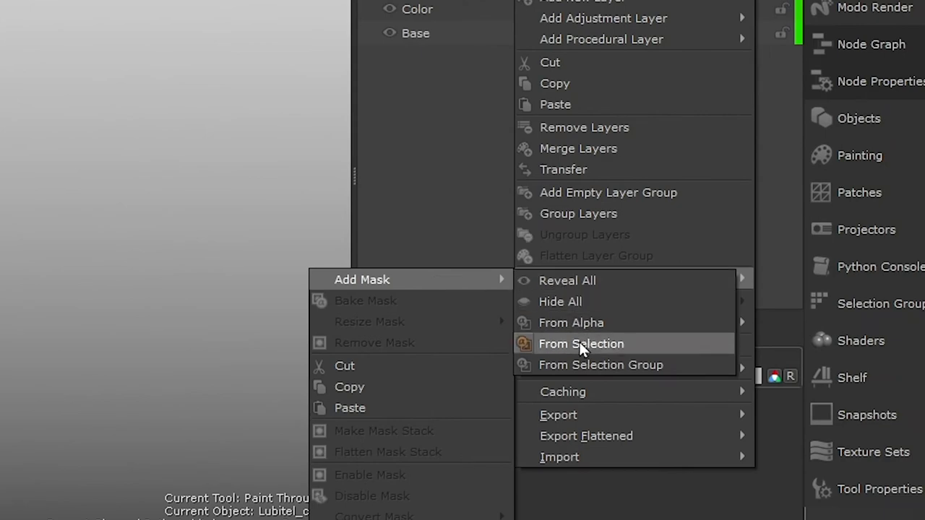
left_click(581, 344)
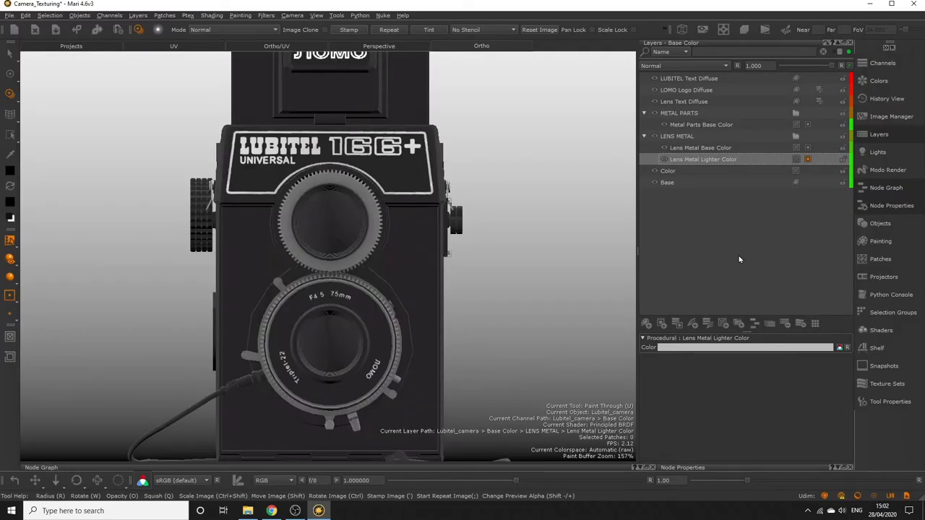
left_click(699, 148)
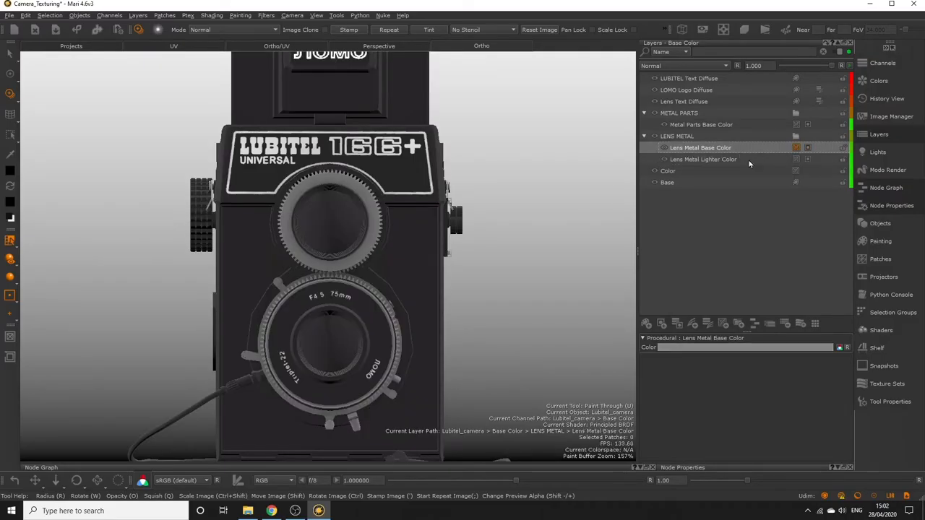
left_click(702, 159)
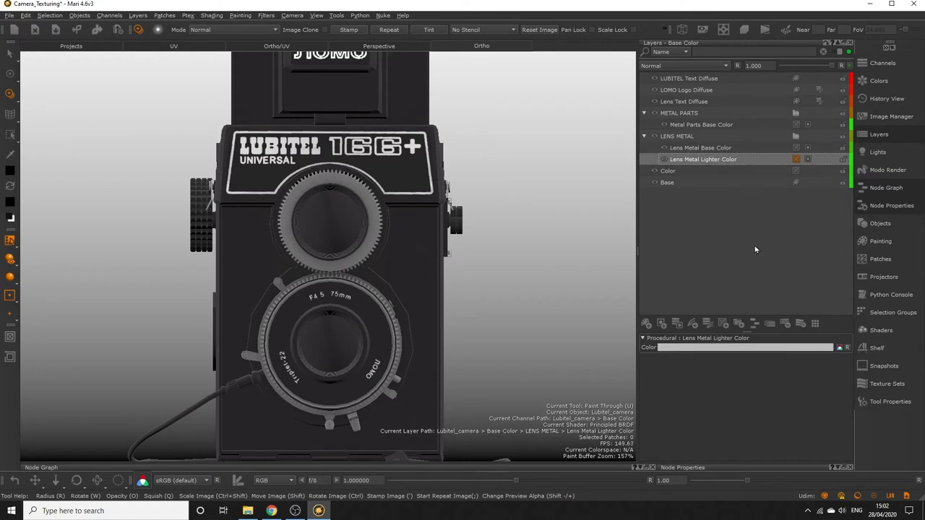
mouse_move(766, 234)
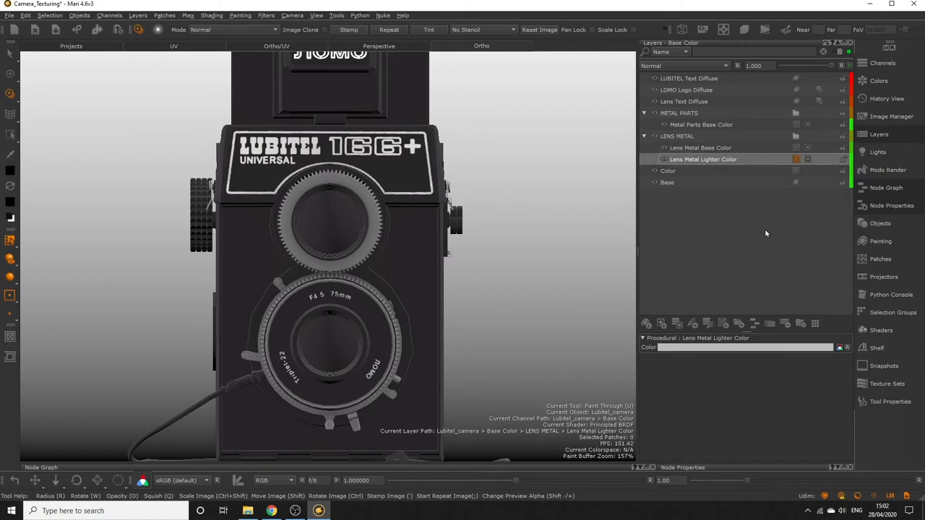
left_click(699, 148)
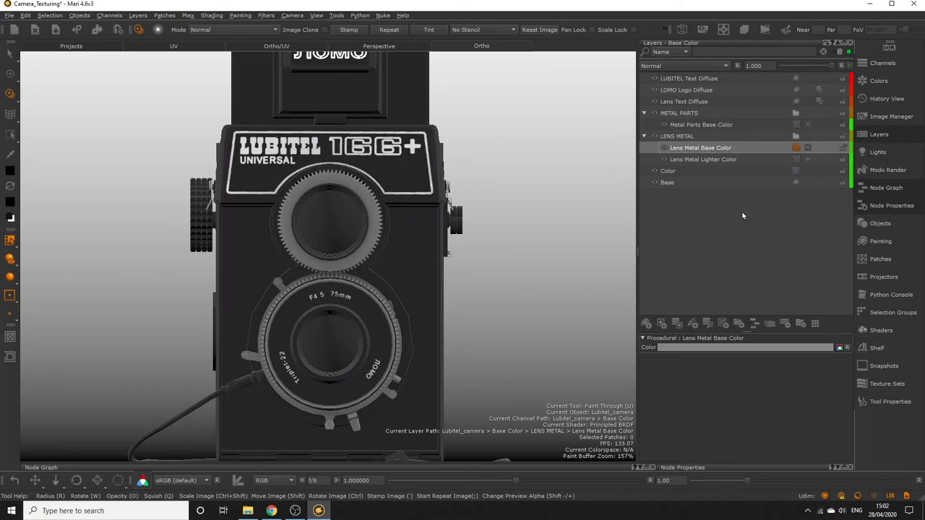
mouse_move(746, 237)
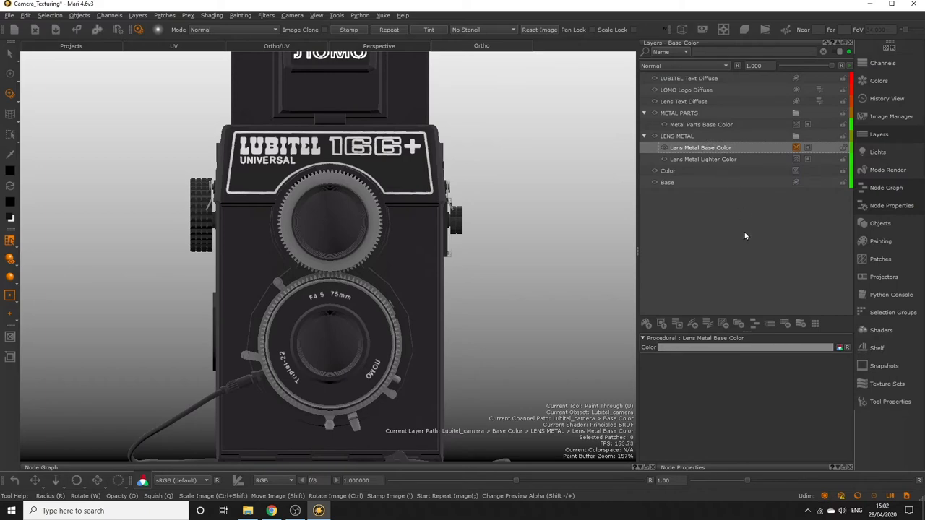
mouse_move(804, 147)
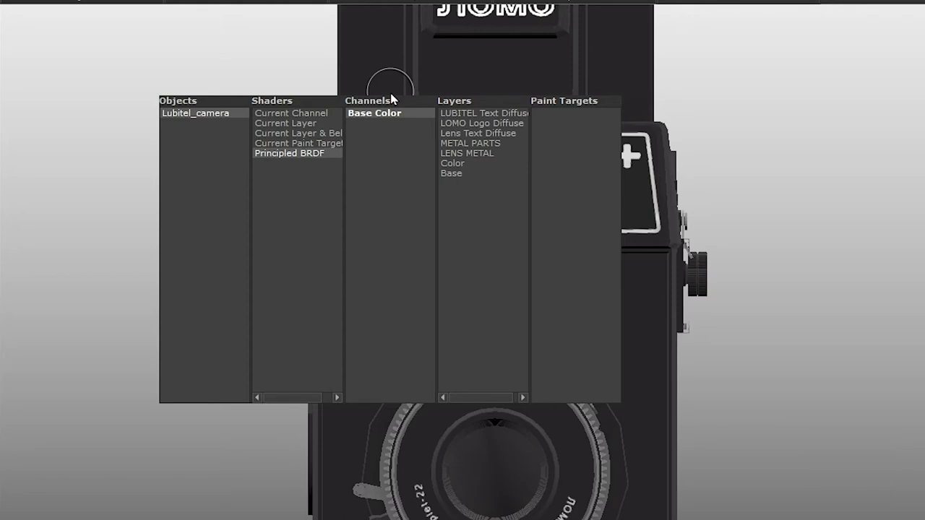
mouse_move(266, 149)
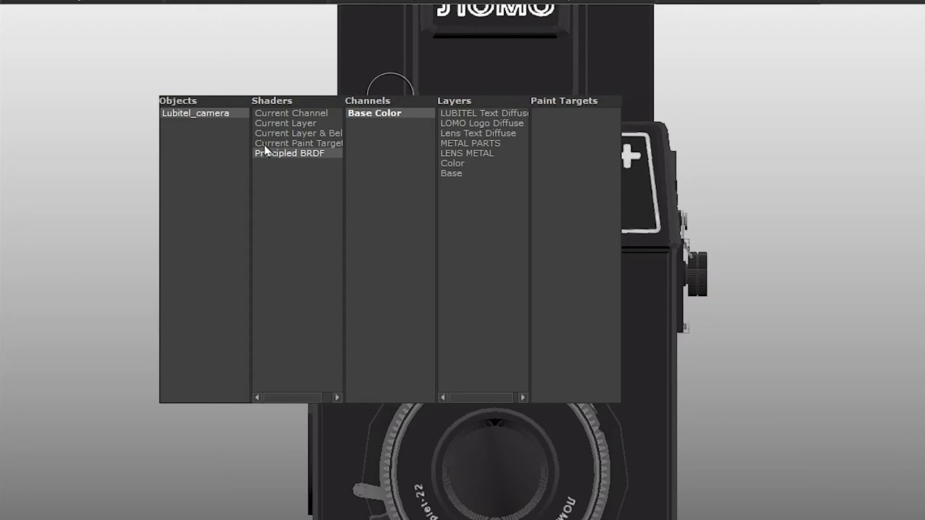
Step: Preview the Current Paint Target shader showing the lens rings white, then return to full shading
left_click(298, 144)
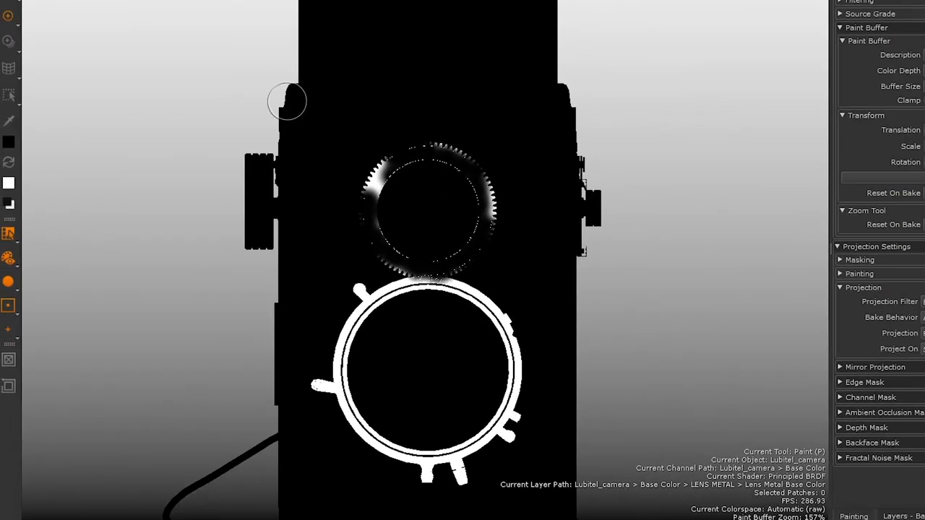
mouse_move(185, 113)
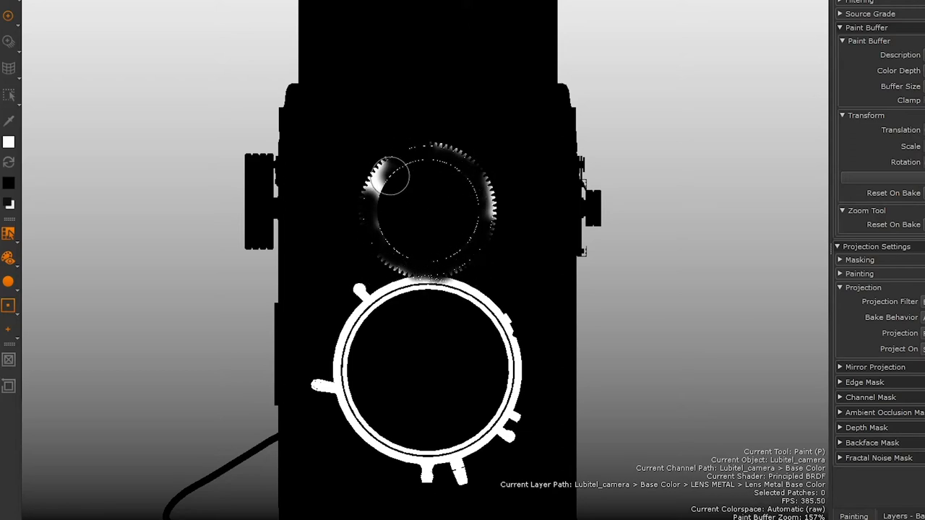
left_click_drag(398, 166, 469, 180)
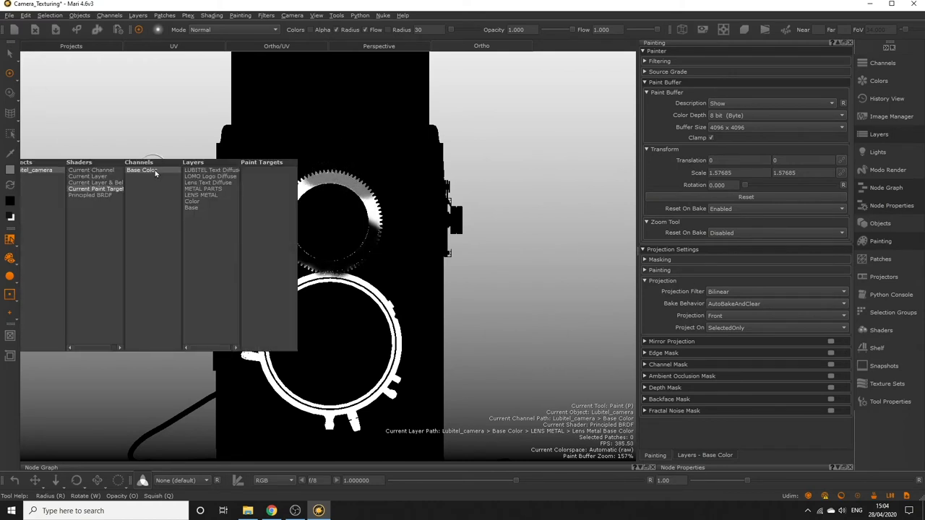
left_click(89, 195)
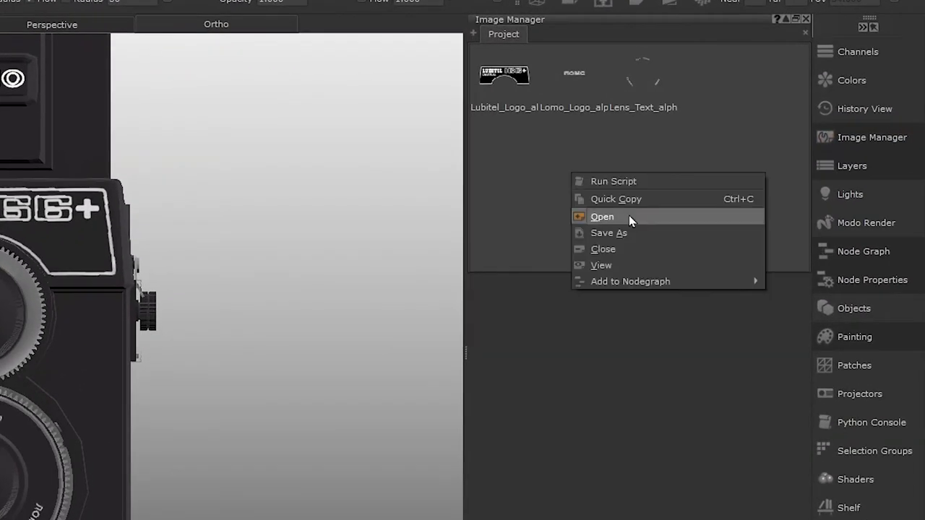
Step: Import the BW tileable eroded metal scratch texture and flag it as Scalar Data
left_click(601, 217)
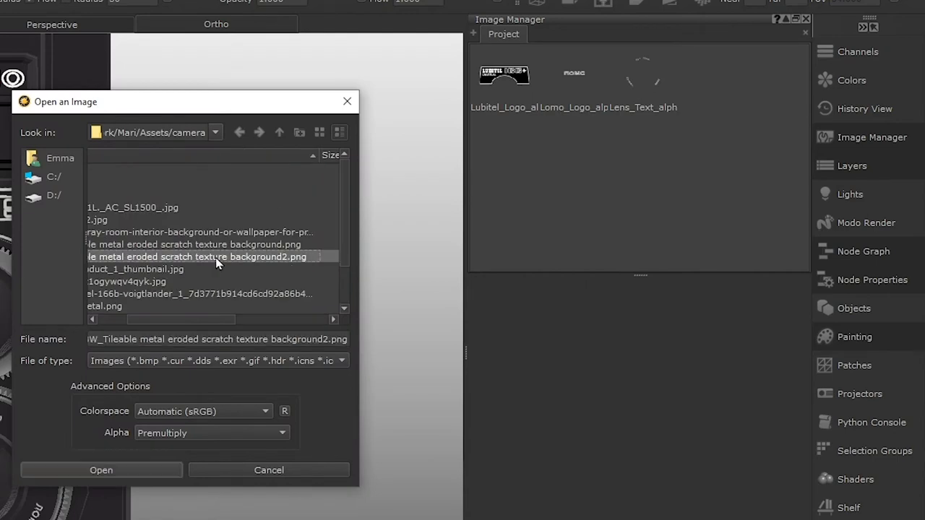
left_click(101, 470)
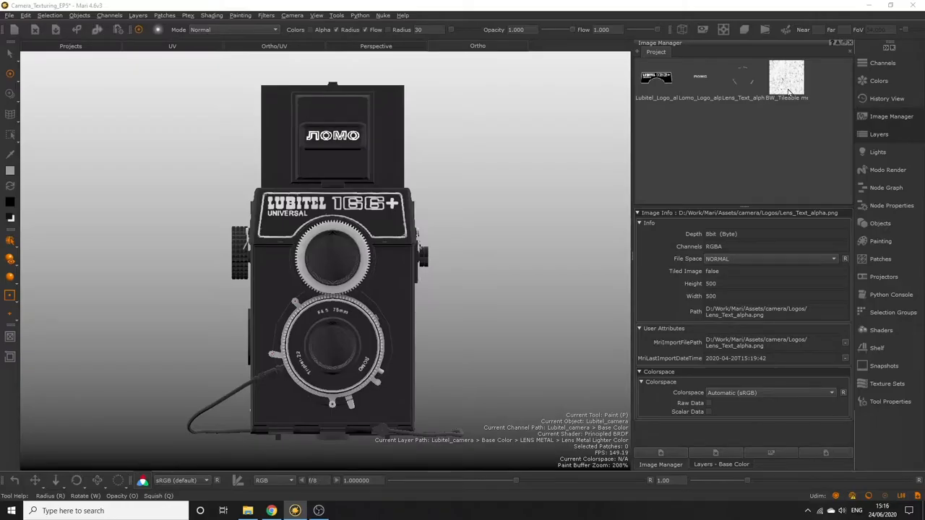
left_click(786, 78)
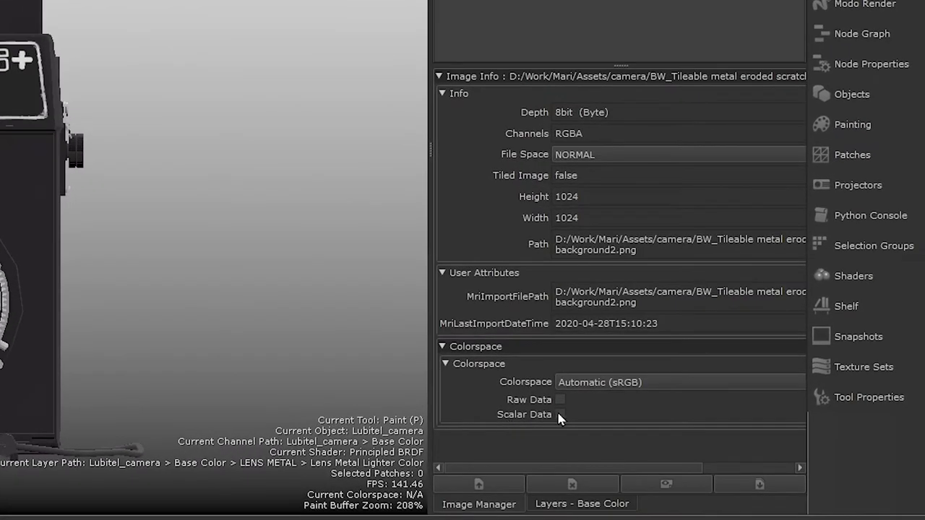
mouse_move(561, 414)
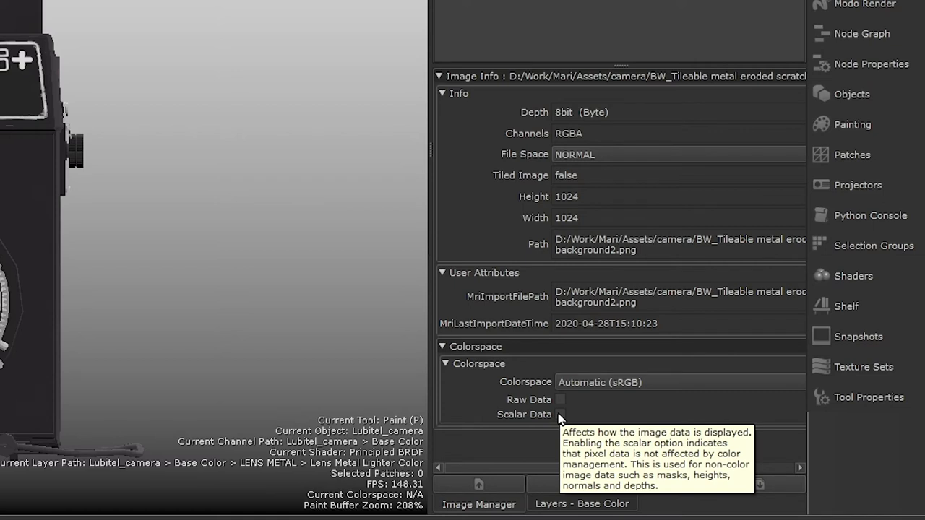
left_click(561, 413)
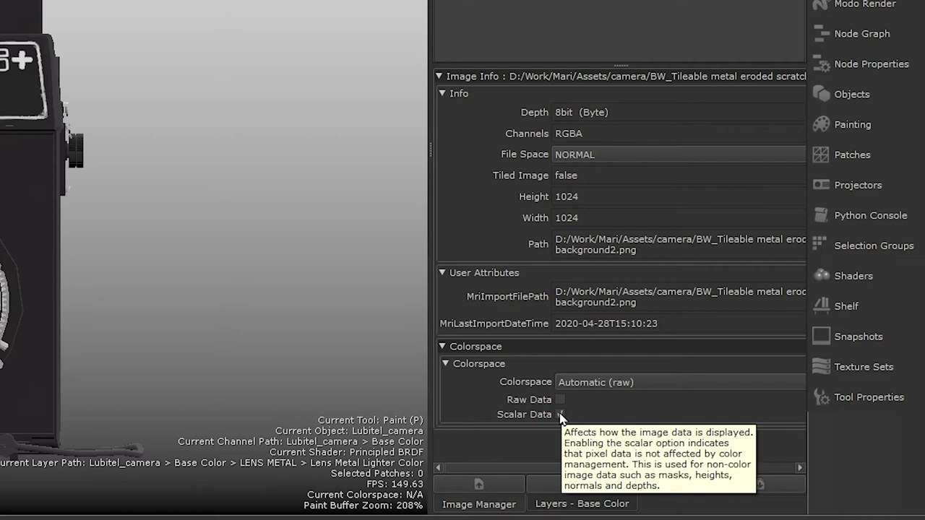
left_click(561, 413)
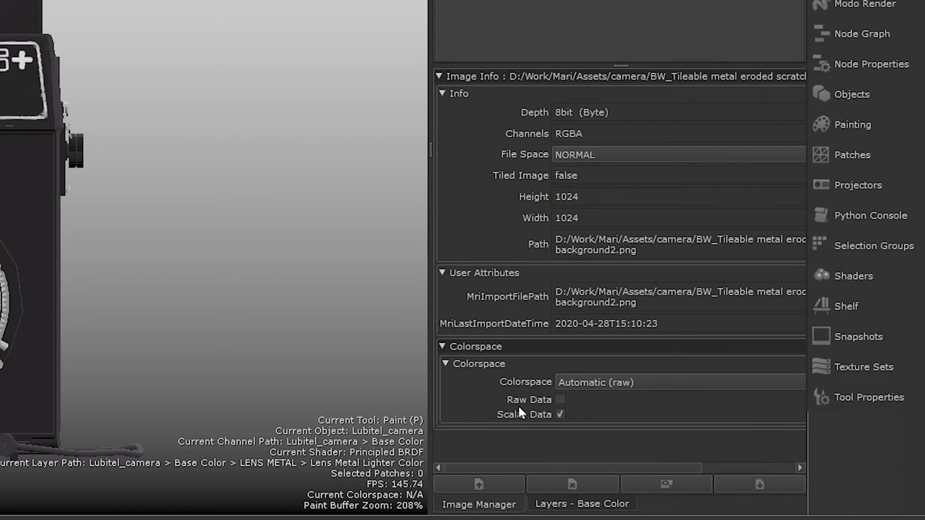
mouse_move(560, 424)
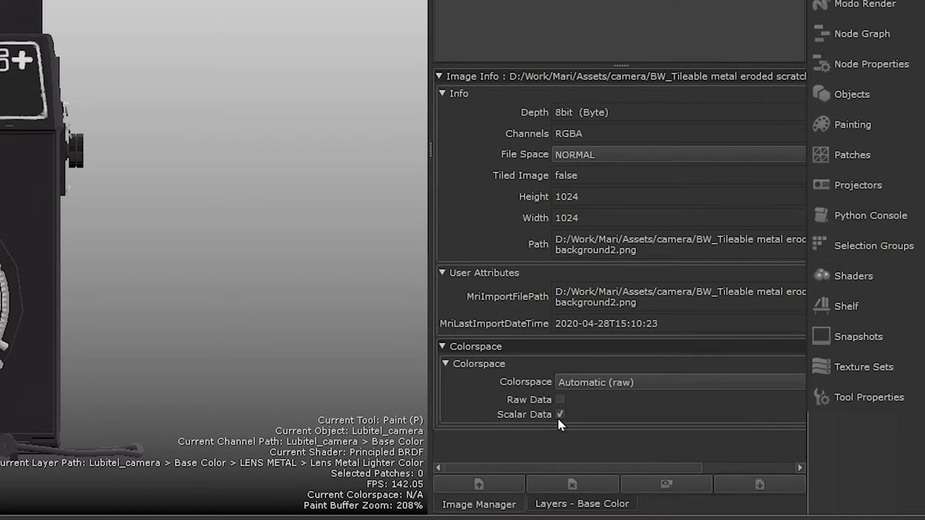
mouse_move(561, 413)
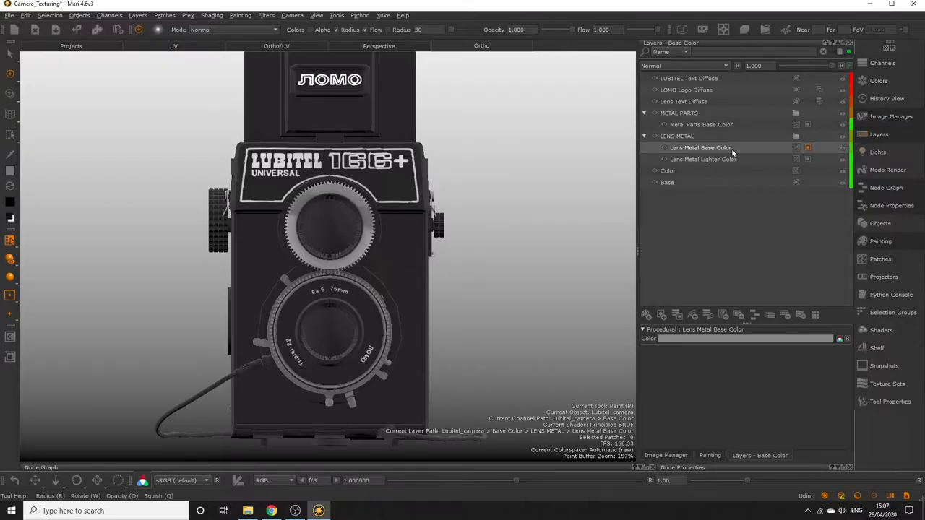
Step: Select the Lens Metal Base Color layer as the paint target for the scratch projection
left_click(807, 147)
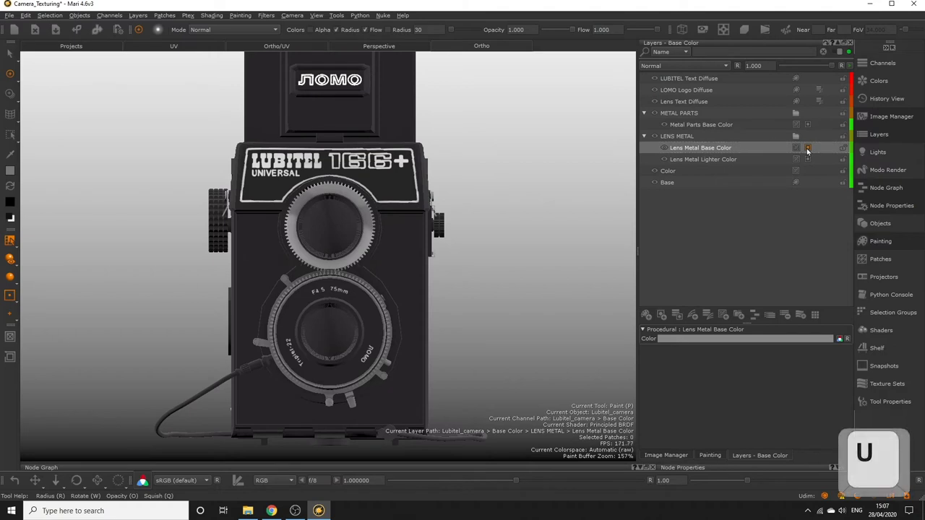
left_click(807, 147)
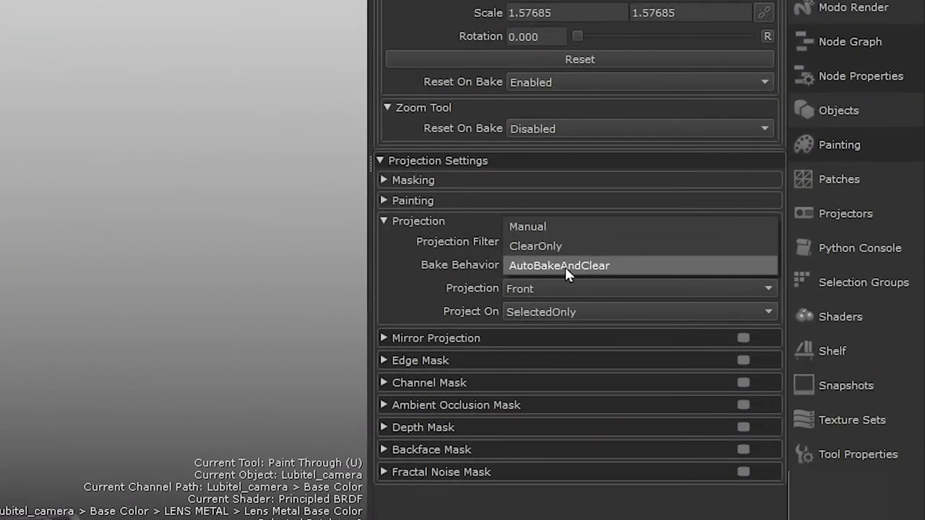
mouse_move(618, 278)
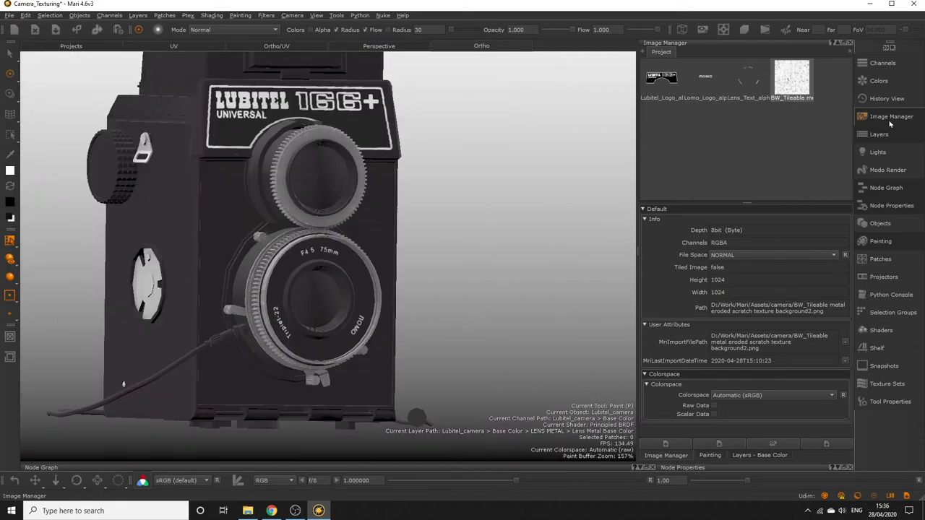
Step: Add a Color layer in LENS METAL with a Hide All mask, then browse the Hard Surface Brushes shelf
left_click(876, 131)
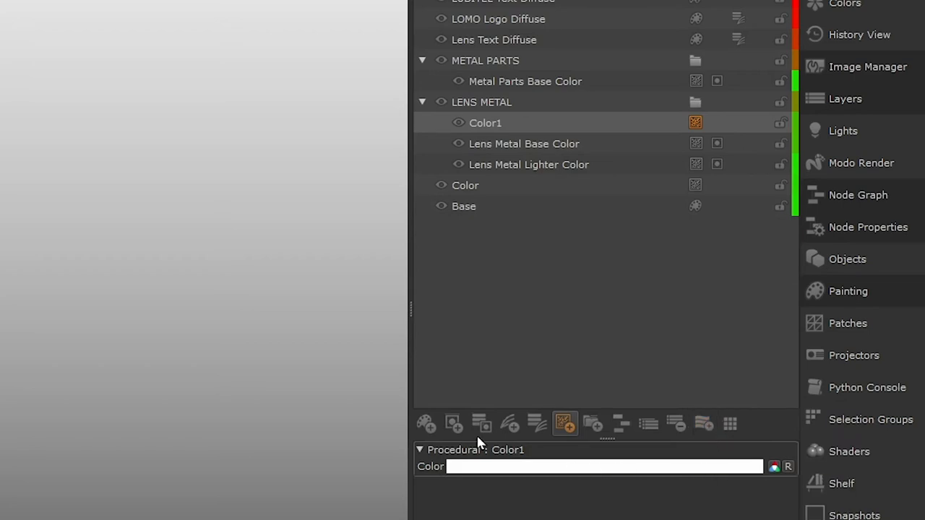
left_click(604, 465)
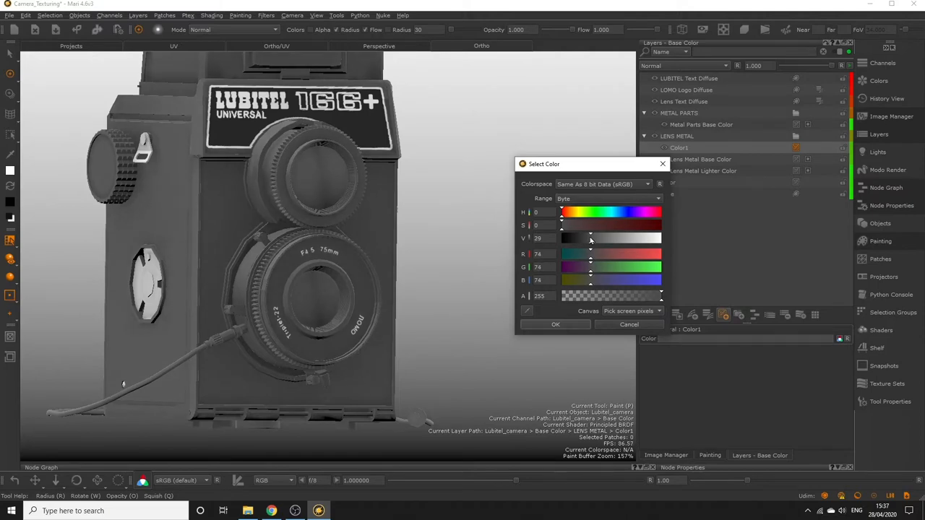
left_click(555, 323)
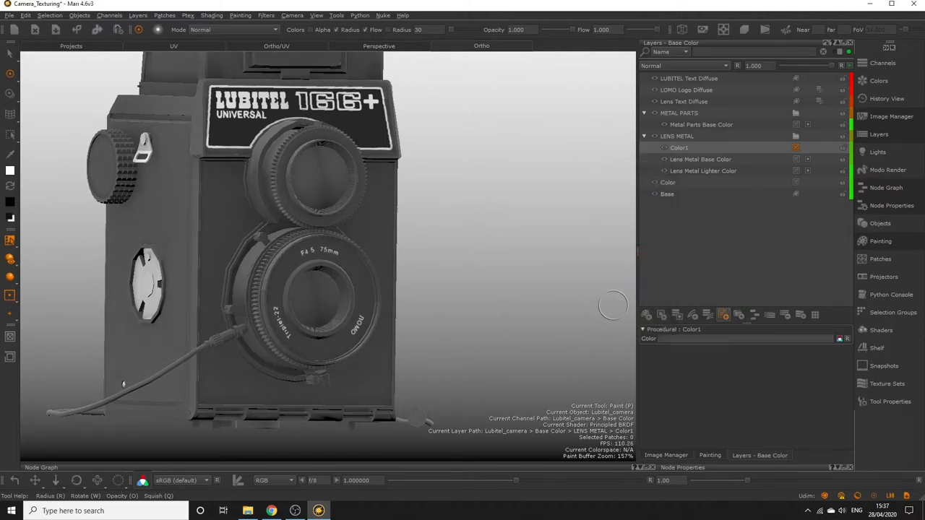
right_click(679, 147)
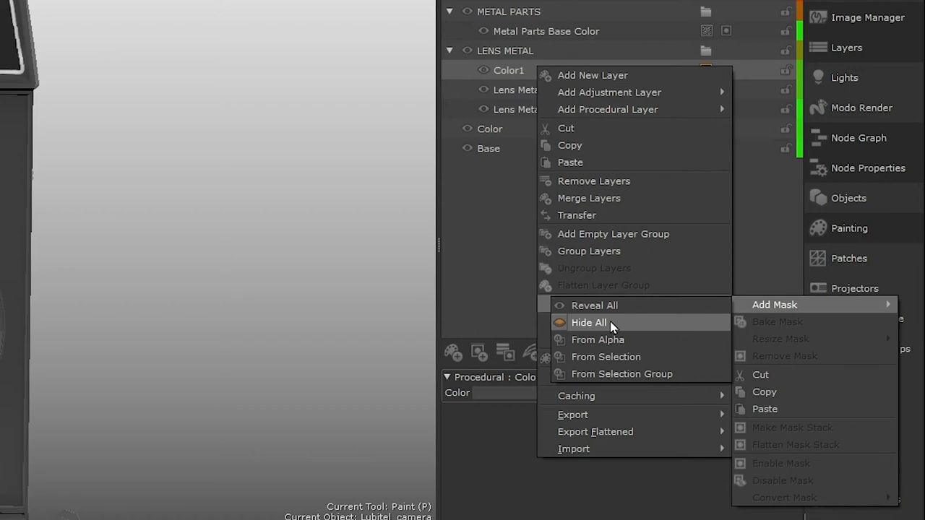
left_click(590, 322)
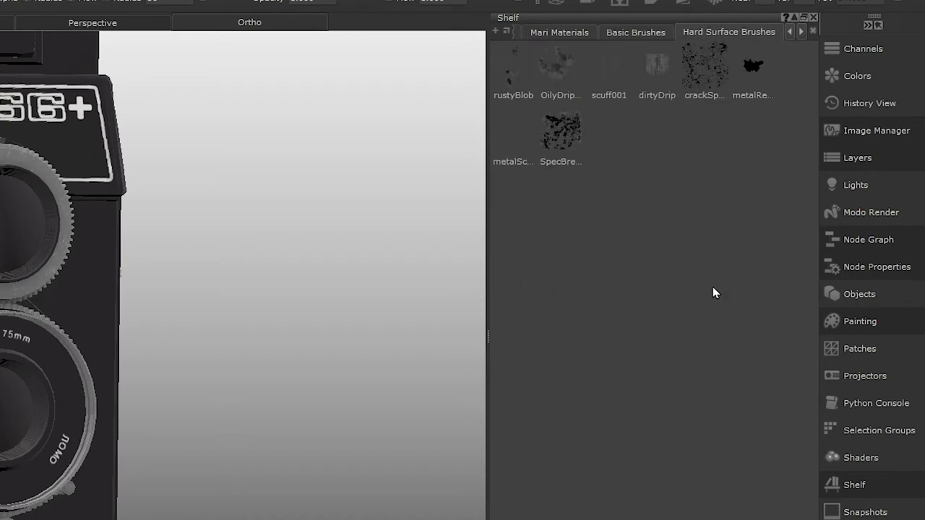
left_click(513, 70)
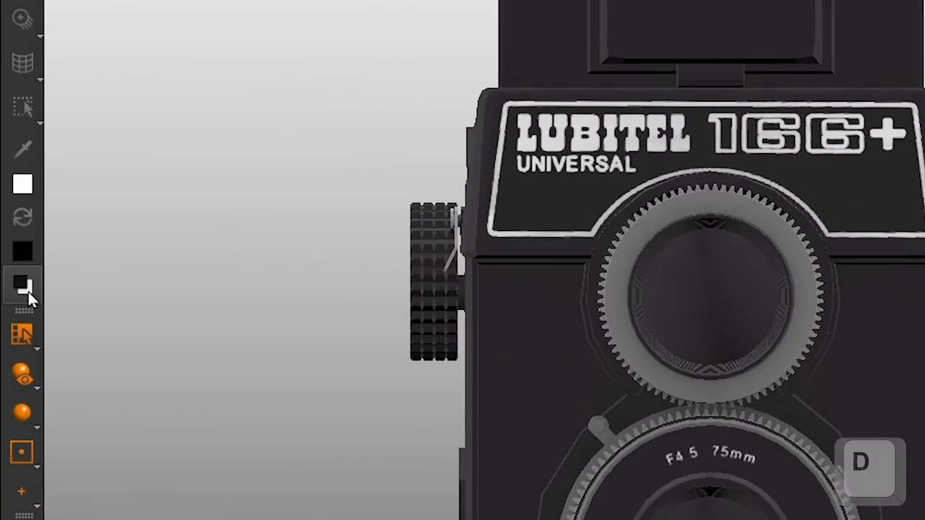
Step: Dab white grunge-brush wear flecks around the upper lens's toothed metal ring
left_click(23, 216)
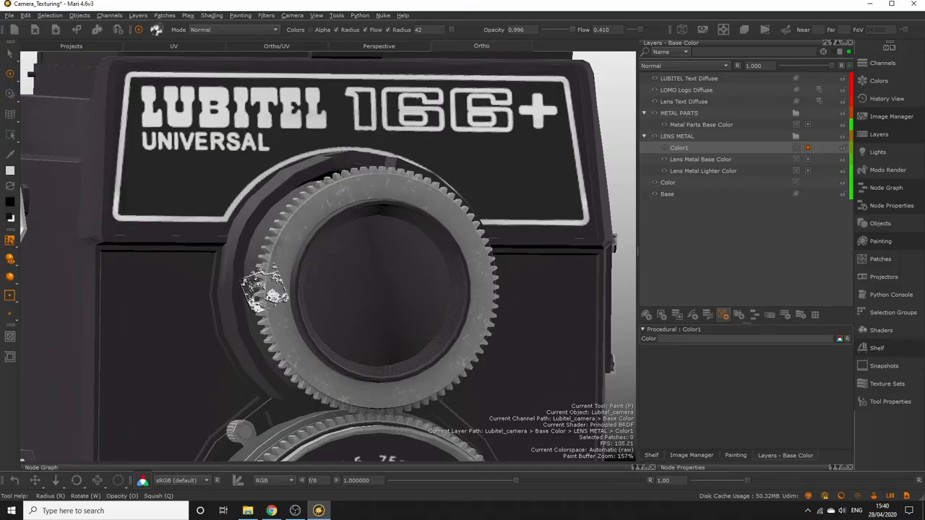
left_click_drag(267, 292, 286, 275)
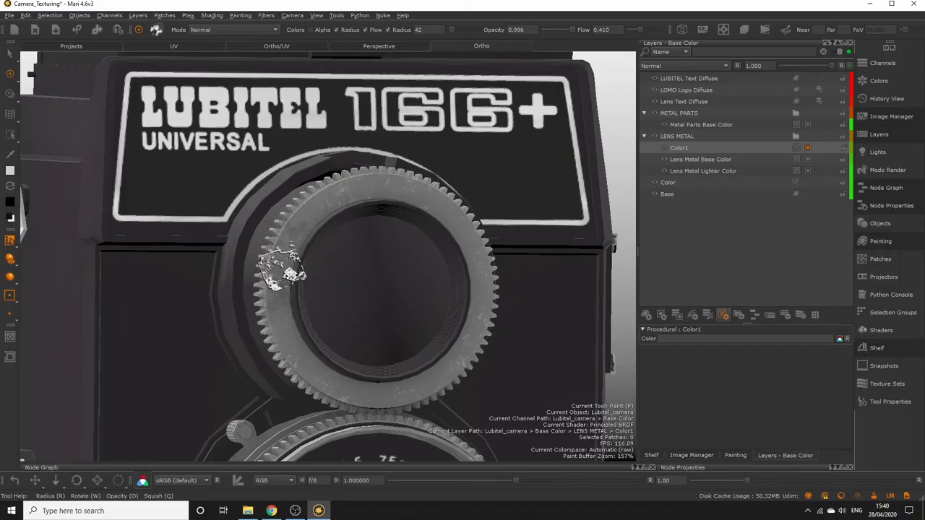
left_click_drag(286, 272, 303, 378)
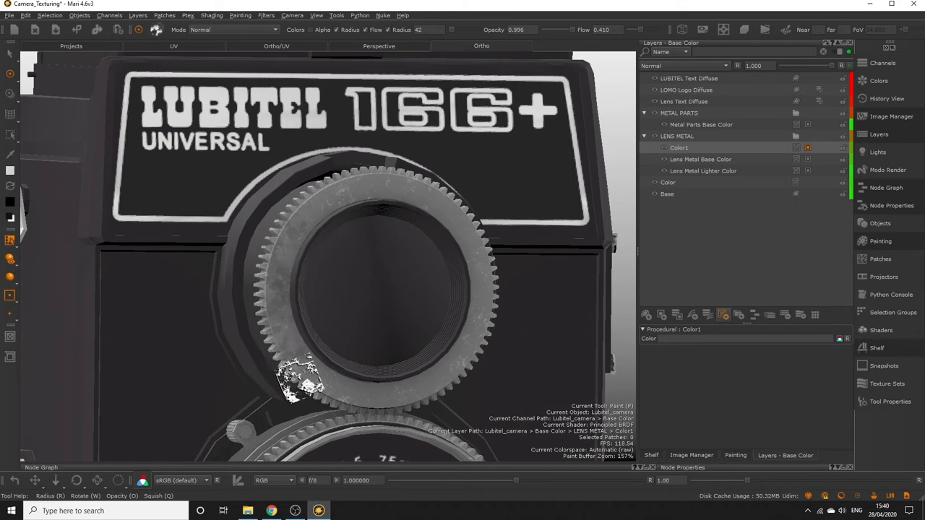
left_click_drag(303, 376, 411, 379)
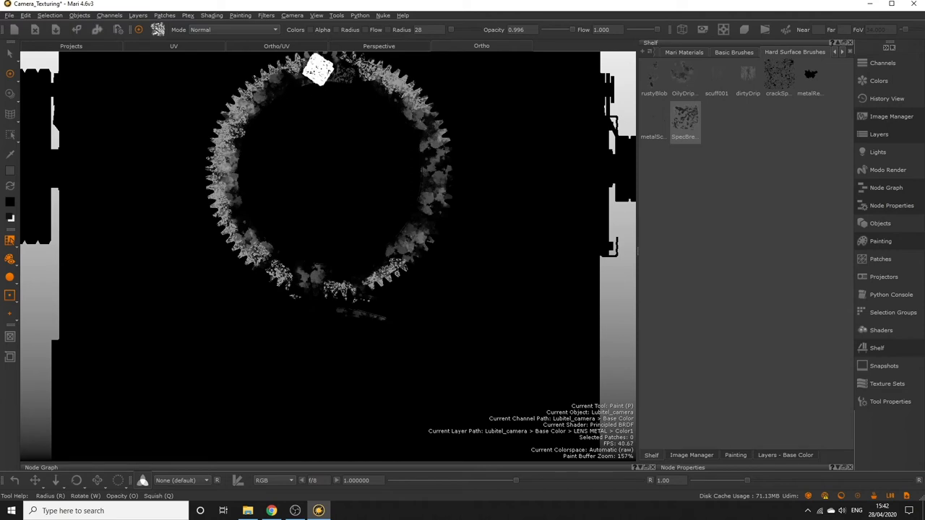
left_click_drag(318, 70, 427, 216)
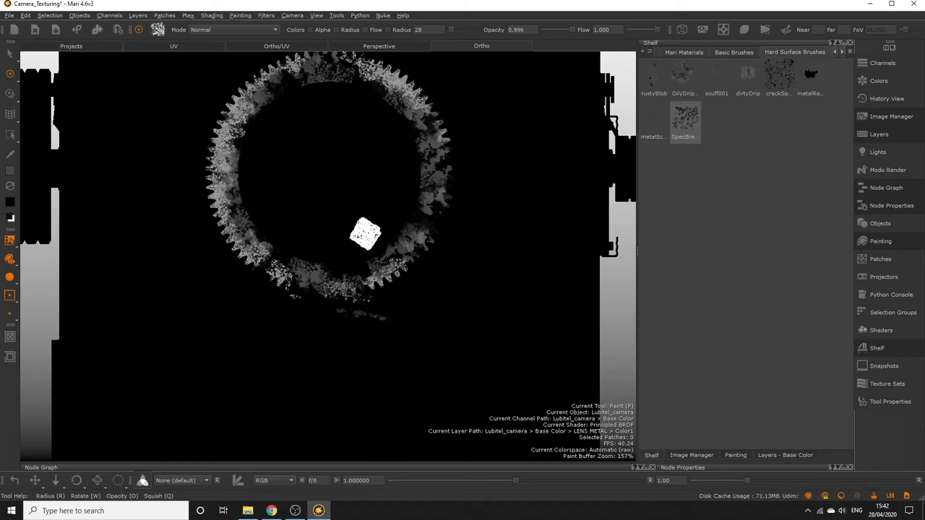
left_click_drag(364, 235, 419, 220)
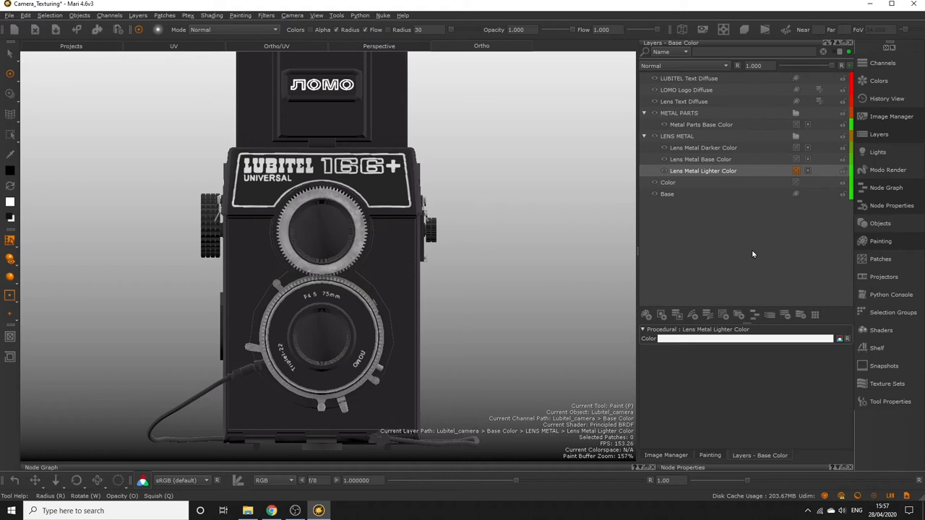
mouse_move(740, 247)
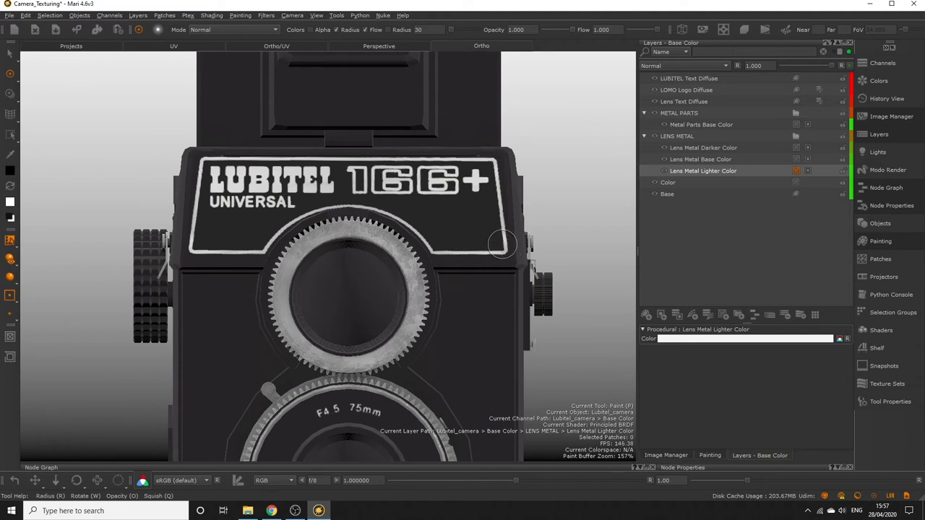
left_click(688, 78)
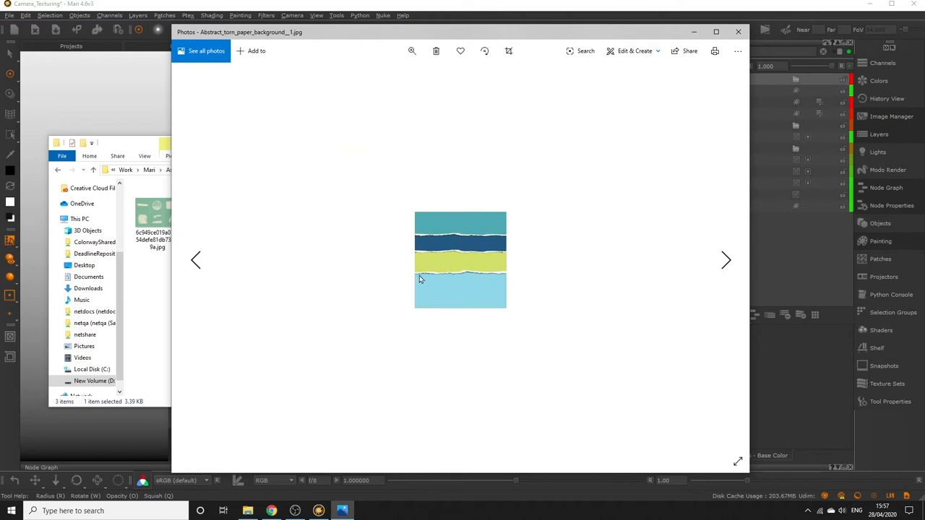
Step: View the six-stamp grunge reference sheet in Photos, then return to the Mari project
left_click(725, 260)
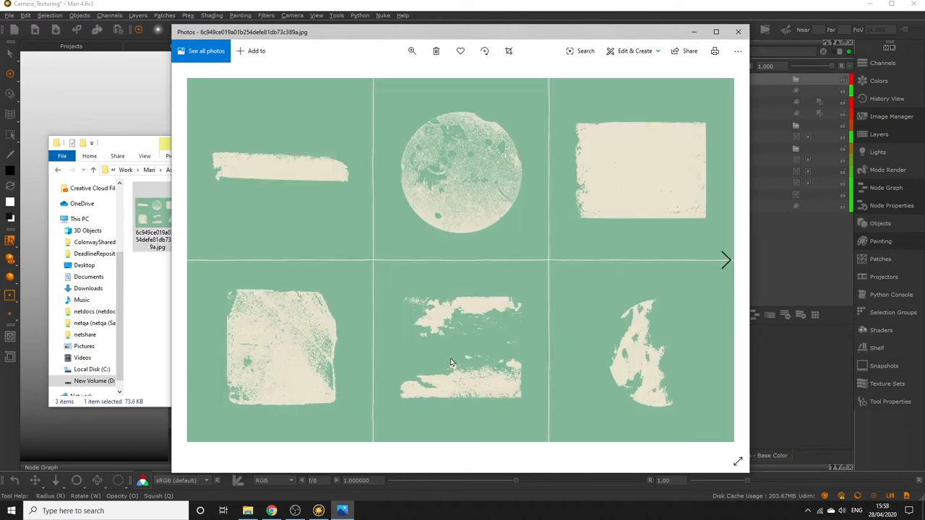
mouse_move(445, 331)
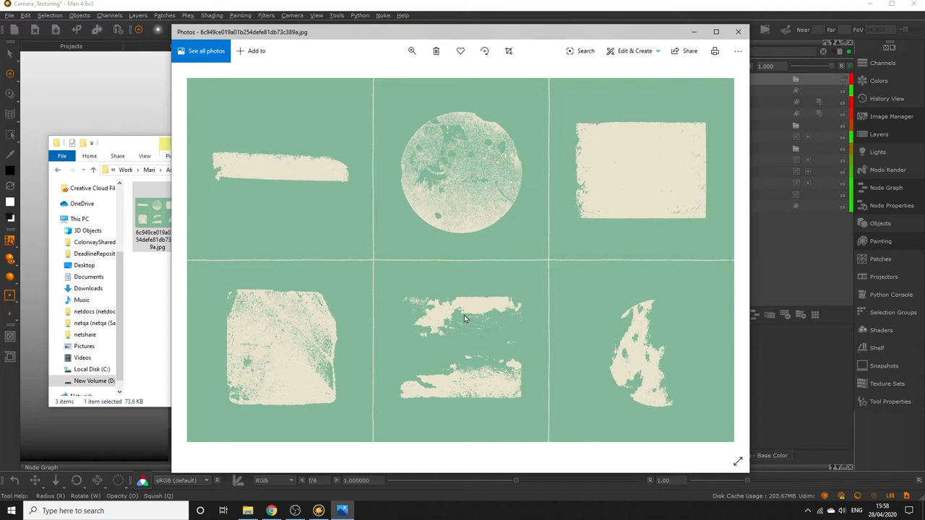
mouse_move(512, 312)
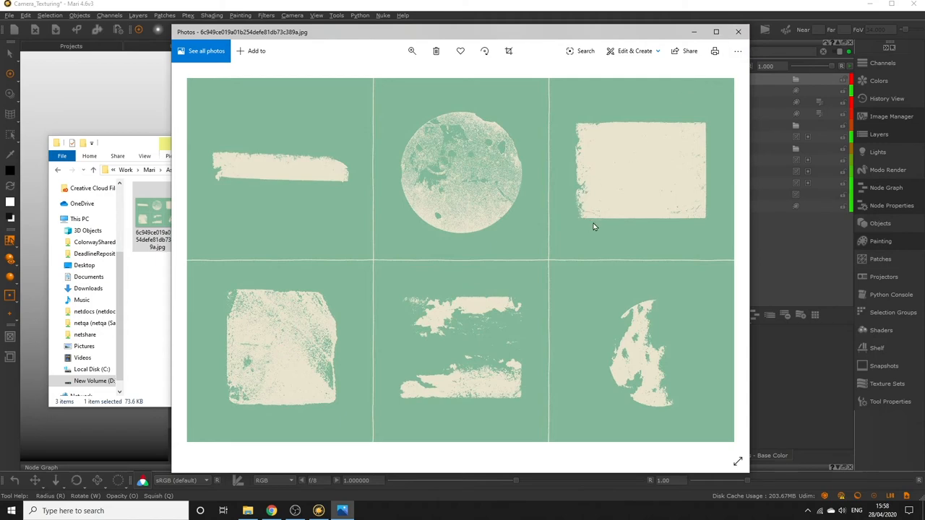
left_click(736, 32)
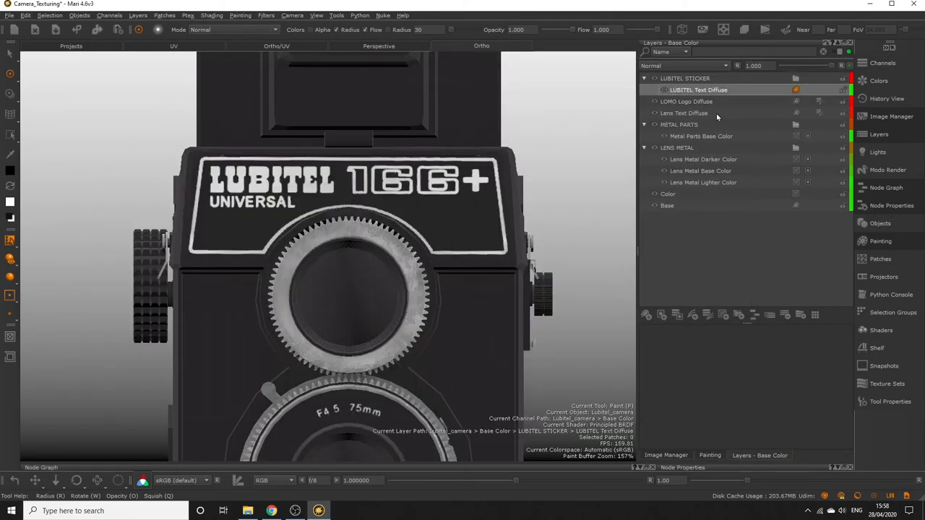
Step: Paste the copied Torn Paper layer into LUBITEL STICKER and open its adjustment stack
right_click(698, 89)
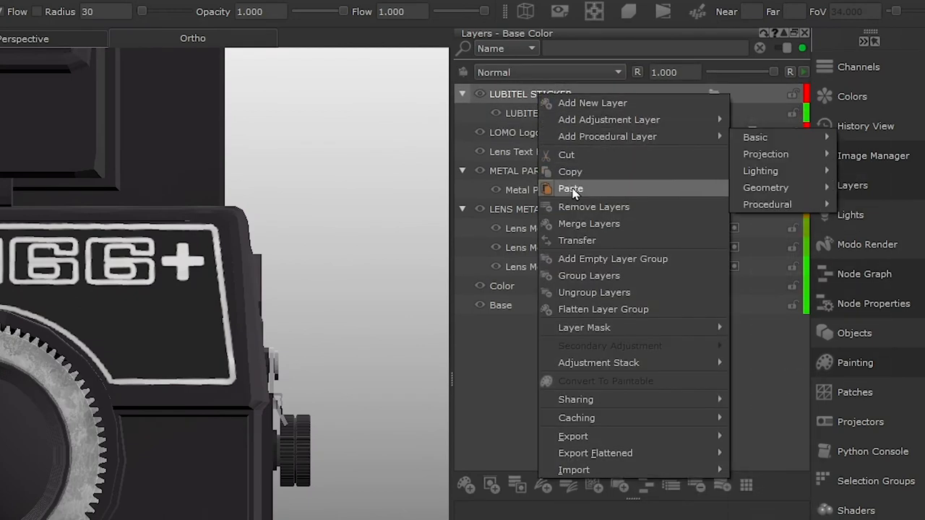
left_click(570, 188)
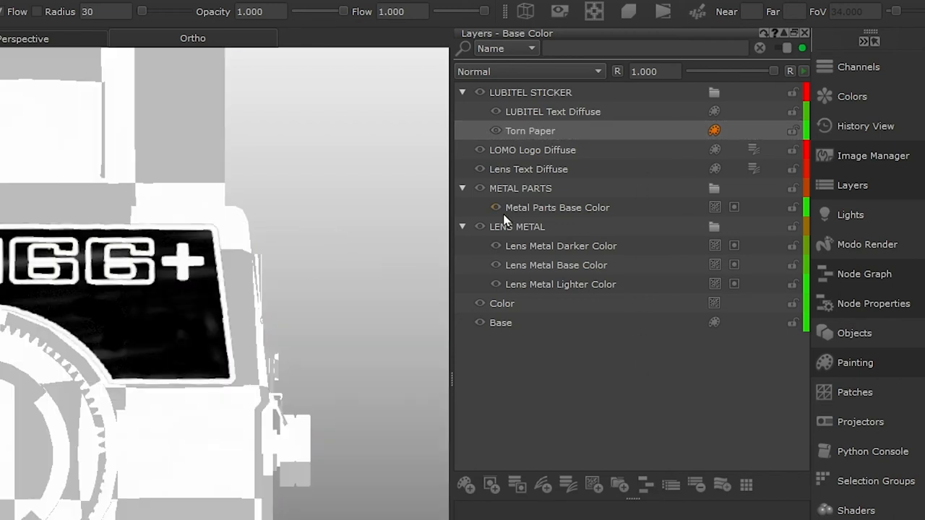
right_click(528, 130)
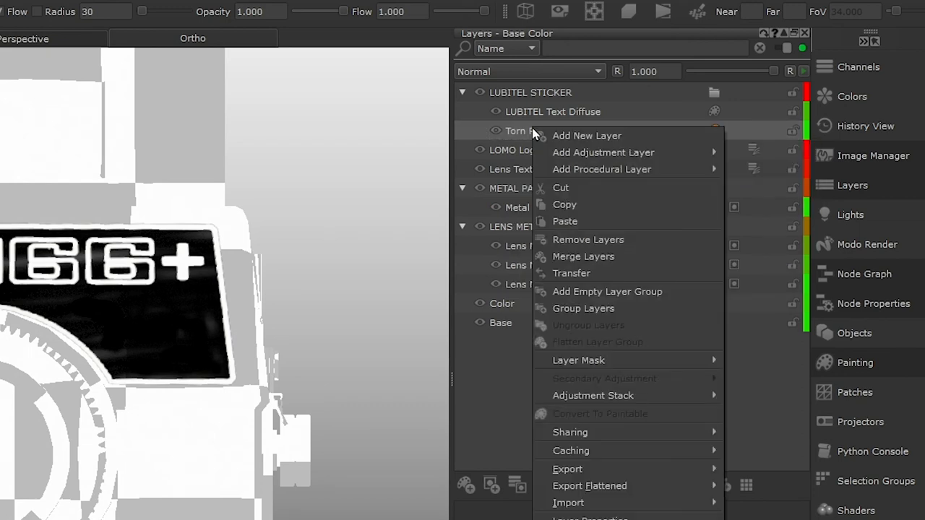
left_click(604, 153)
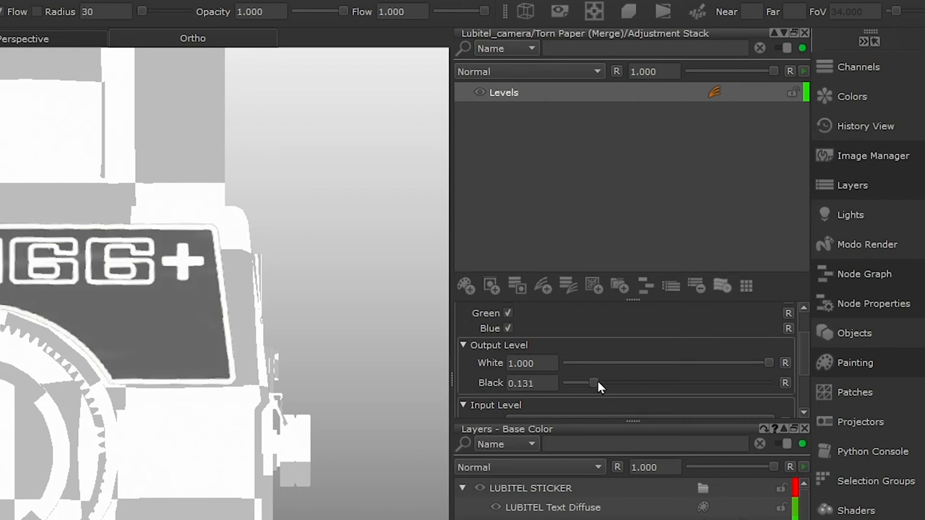
Step: Darken Torn Paper with Levels black output, HSV value about 0.94 and a Color Balance adjustment
left_click_drag(594, 383, 768, 383)
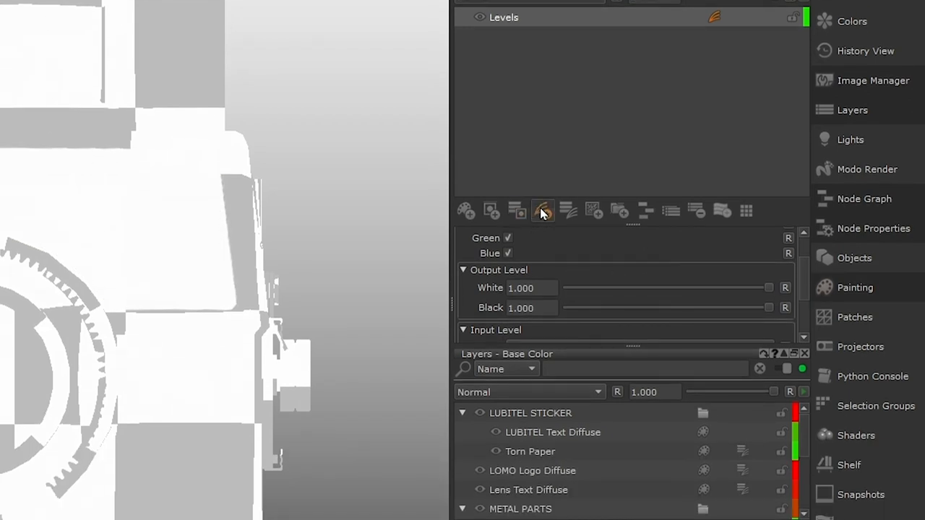
left_click(541, 211)
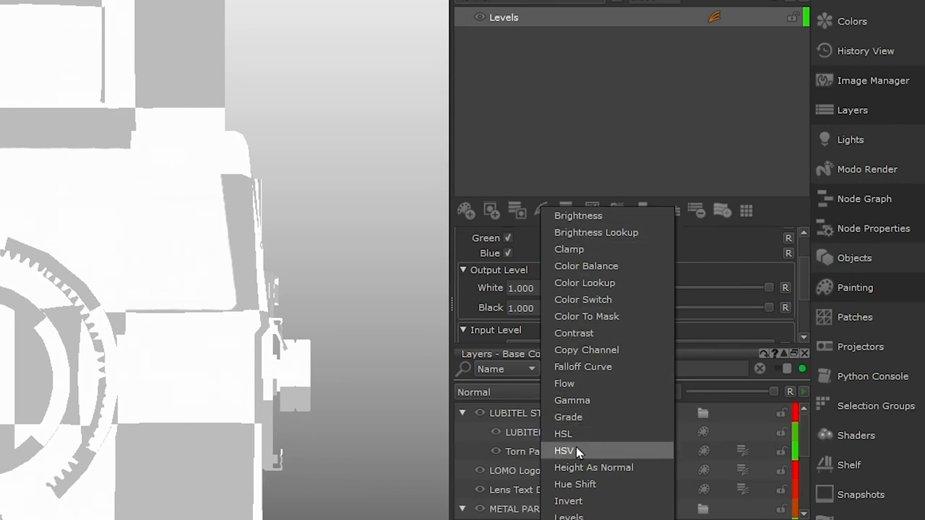
left_click(564, 451)
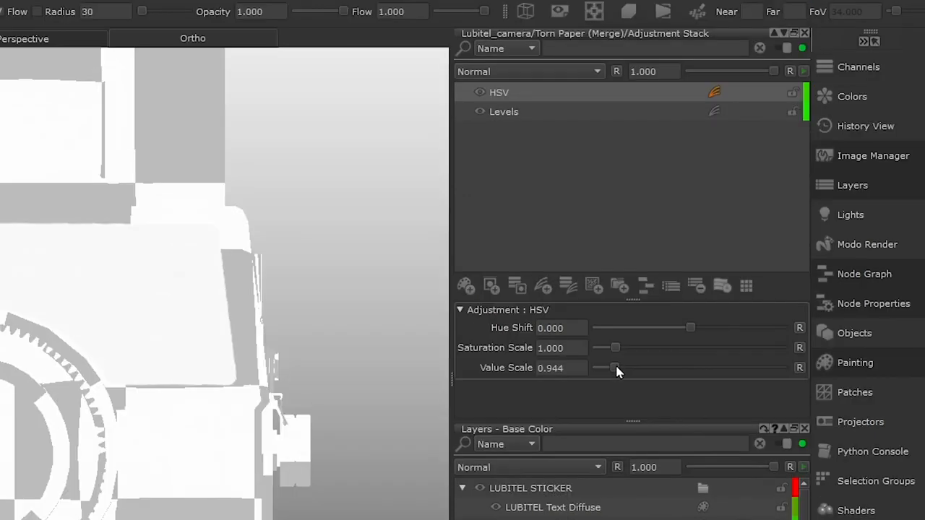
left_click_drag(614, 369, 609, 368)
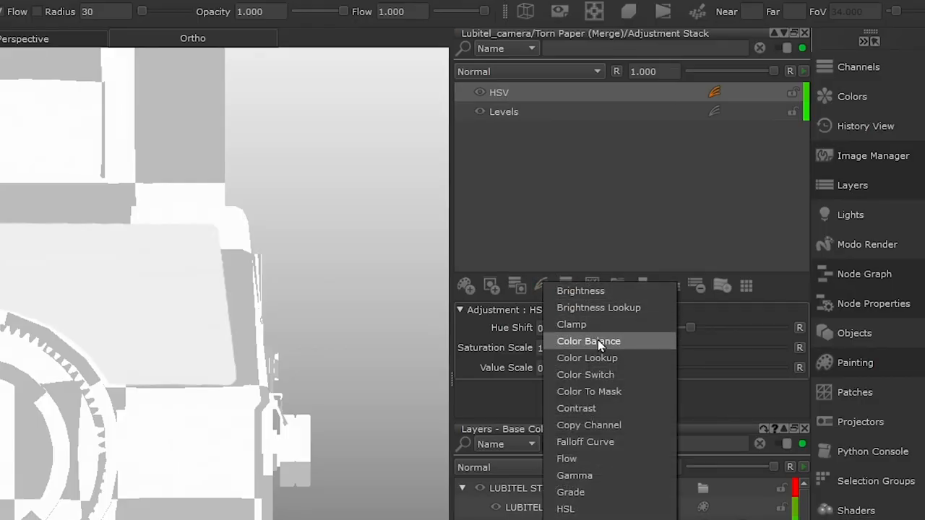
left_click(589, 341)
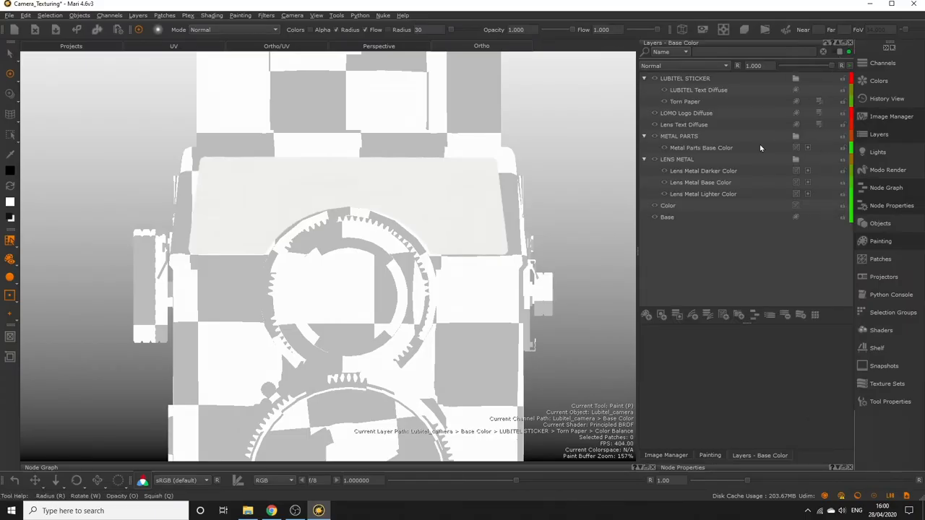
Step: Add a mask to LUBITEL Text Diffuse and pick a rough brush tip for ragged white edges
left_click(682, 66)
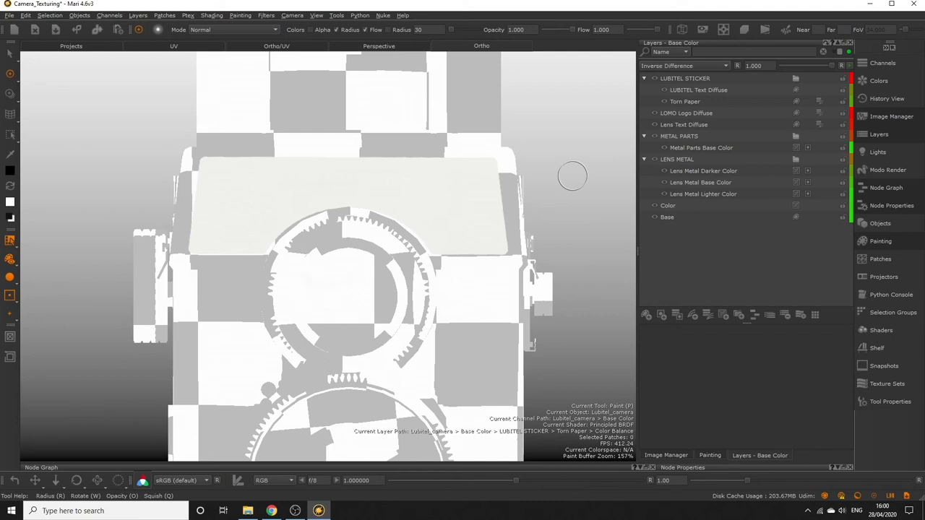
left_click(682, 66)
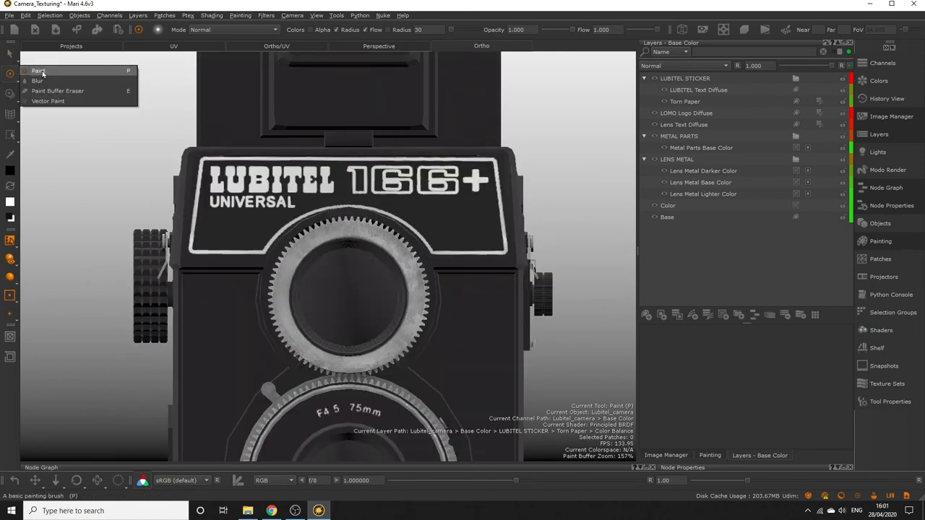
left_click(698, 90)
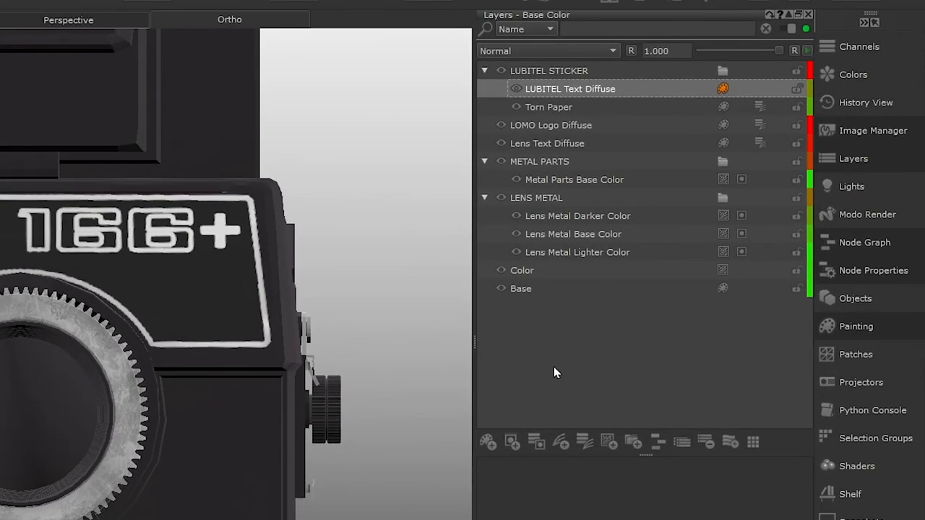
mouse_move(511, 442)
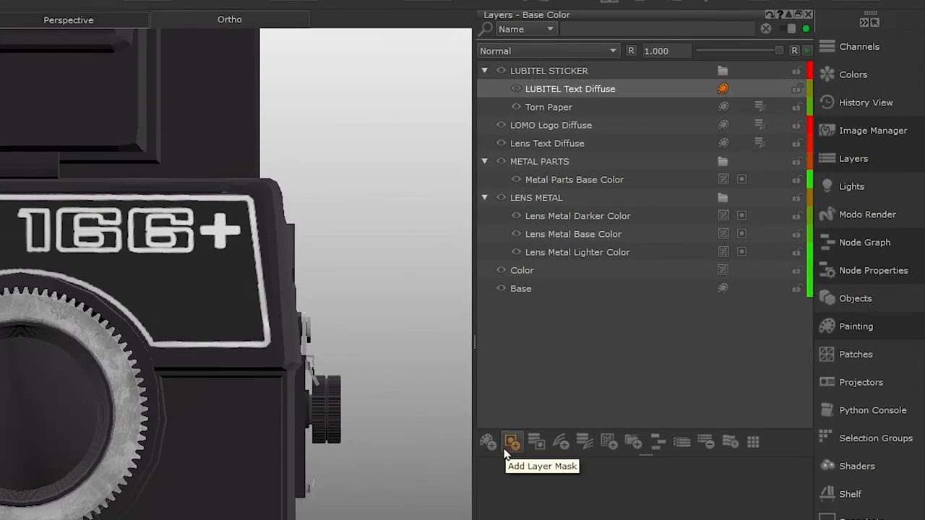
left_click(512, 442)
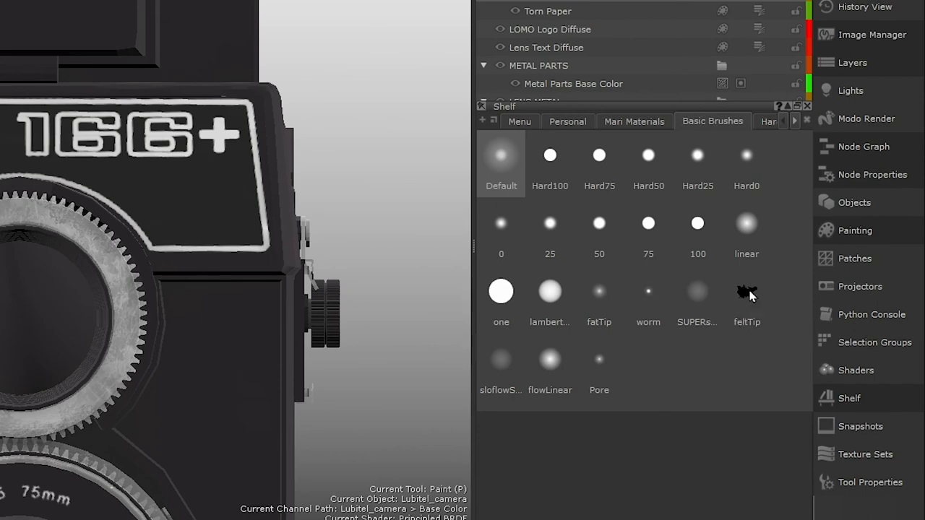
left_click(746, 292)
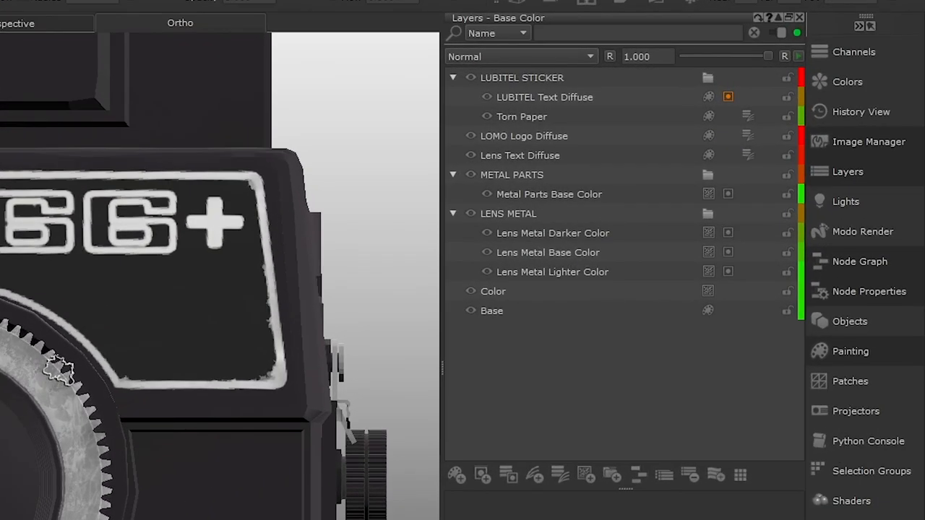
Step: Add a layer mask to the Torn Paper layer in the LUBITEL STICKER group
left_click(520, 116)
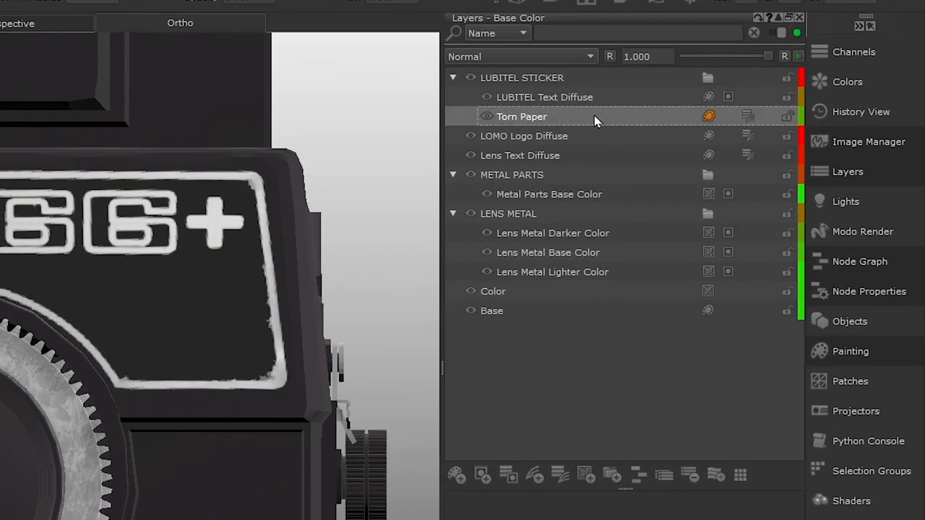
mouse_move(482, 474)
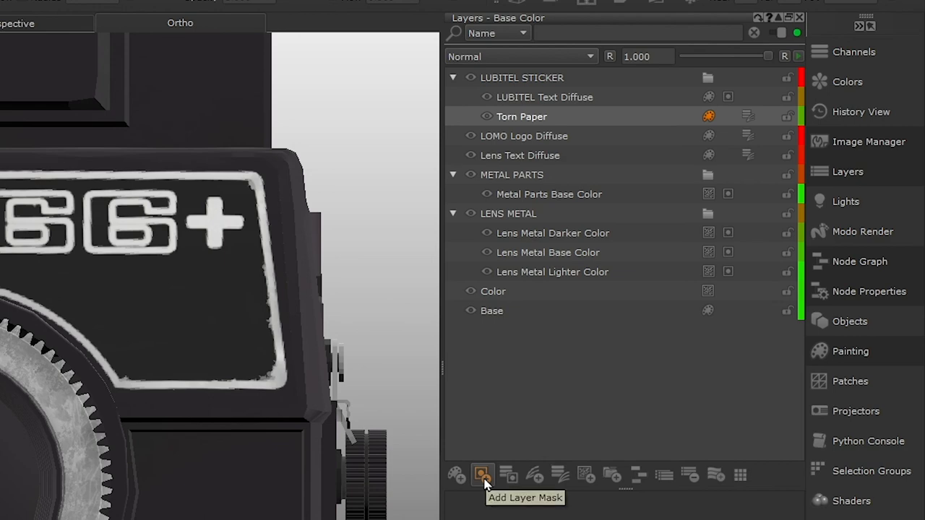
left_click(483, 474)
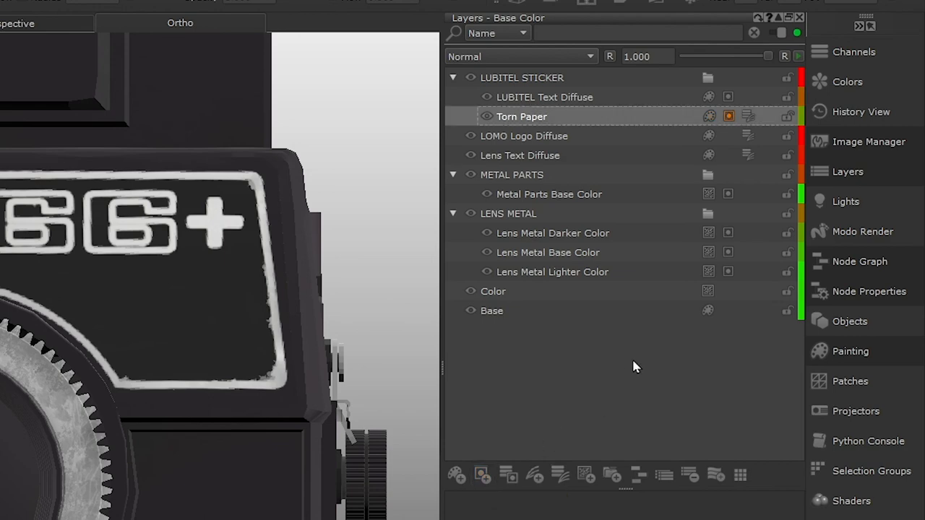